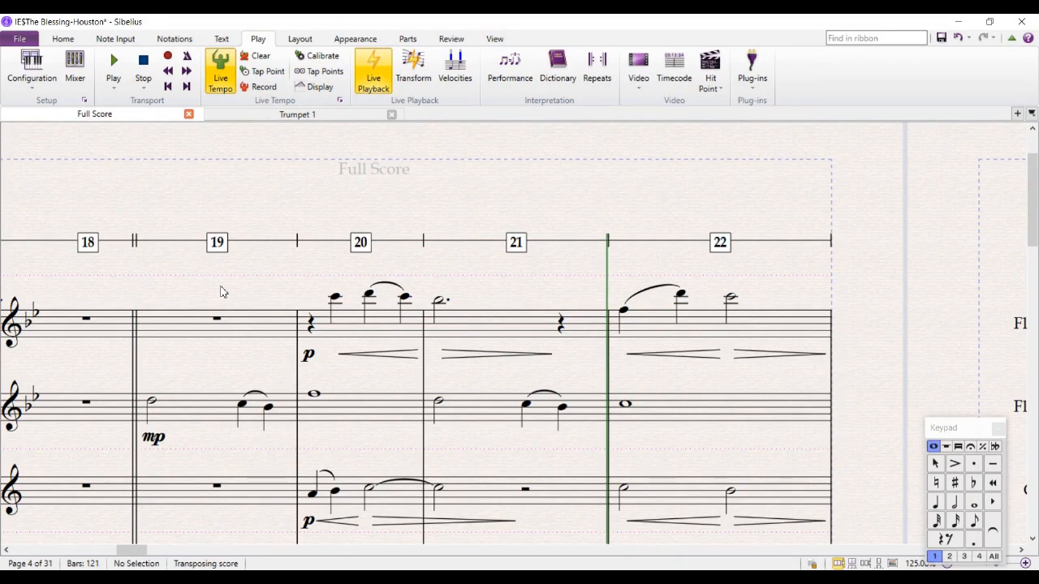
View the Trumpet 1 part, return to the full score and show the Appearance options.
{"action": "left_click", "coordinate": [297, 113]}
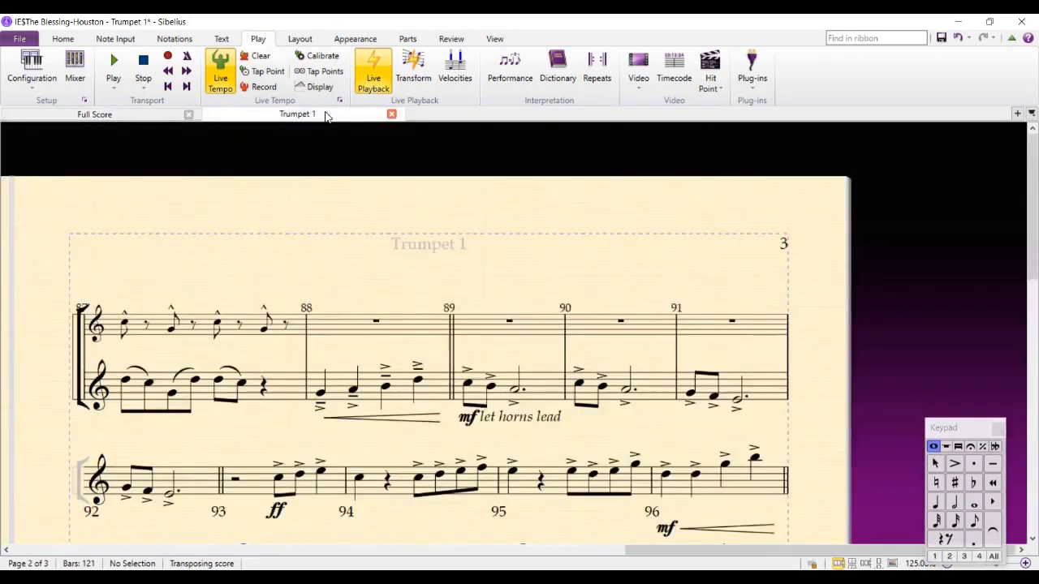
{"action": "left_click", "coordinate": [94, 113]}
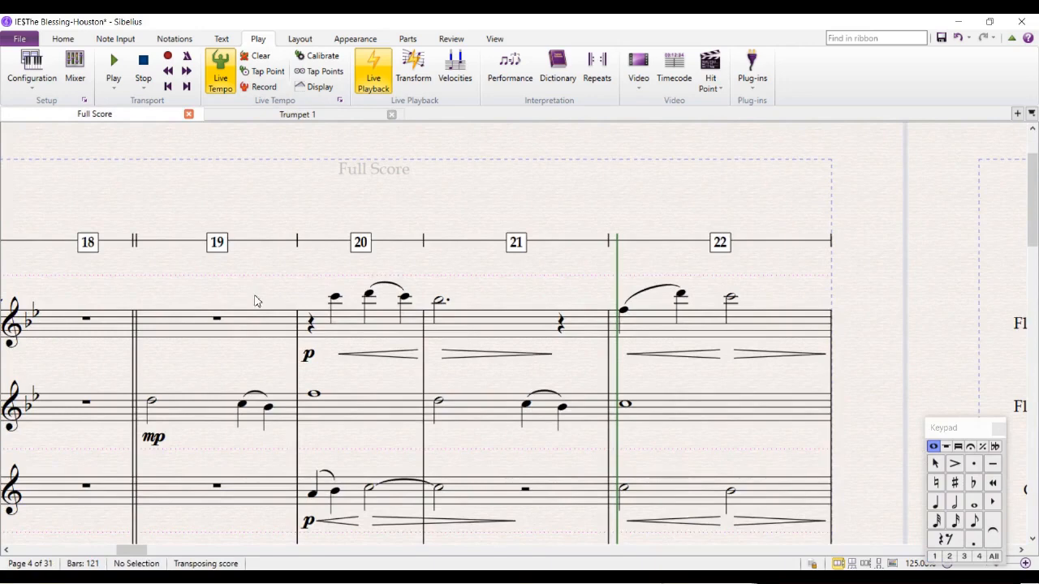
{"action": "mouse_move", "coordinate": [321, 287]}
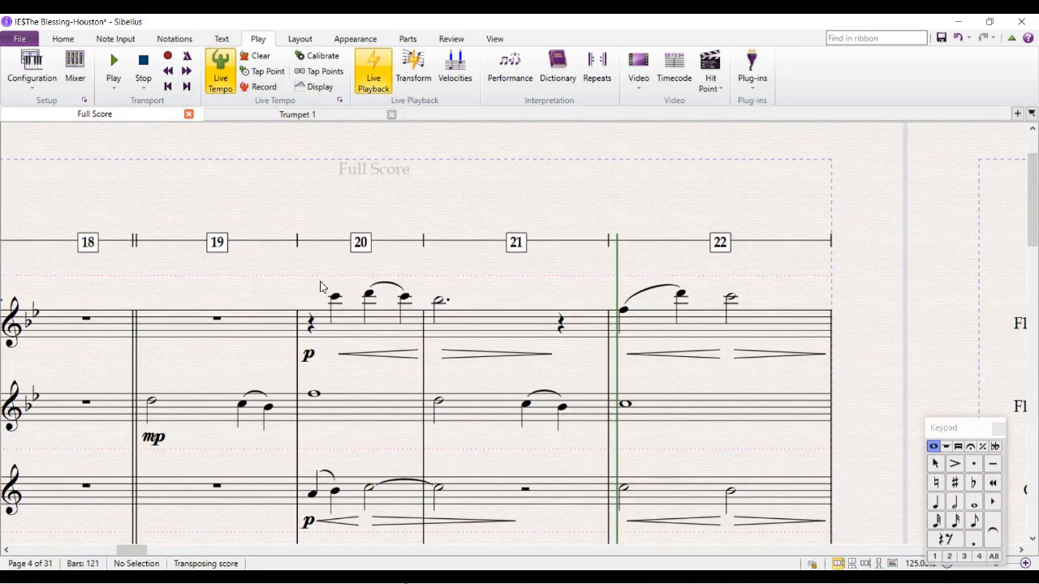
{"action": "left_click", "coordinate": [353, 39]}
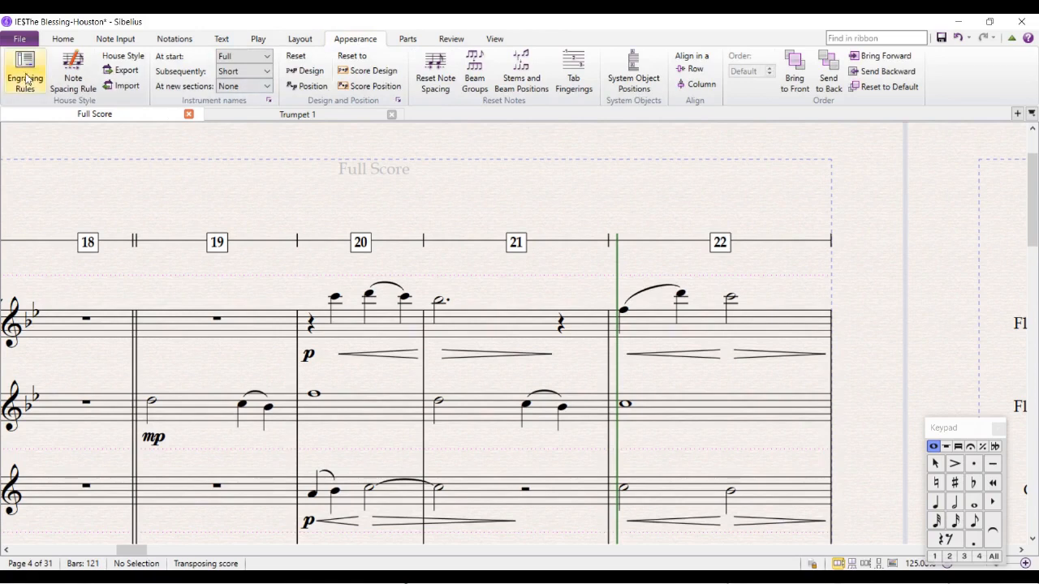
Review the Bar Numbers engraving rules and the Specific staves list in Engraving Rules.
{"action": "left_click", "coordinate": [24, 73]}
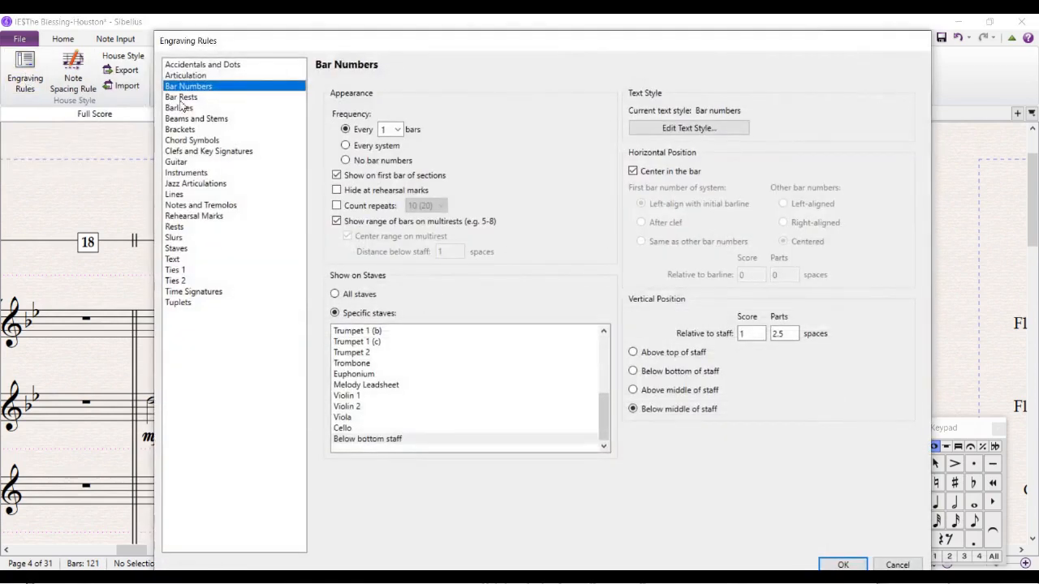
{"action": "mouse_move", "coordinate": [365, 104]}
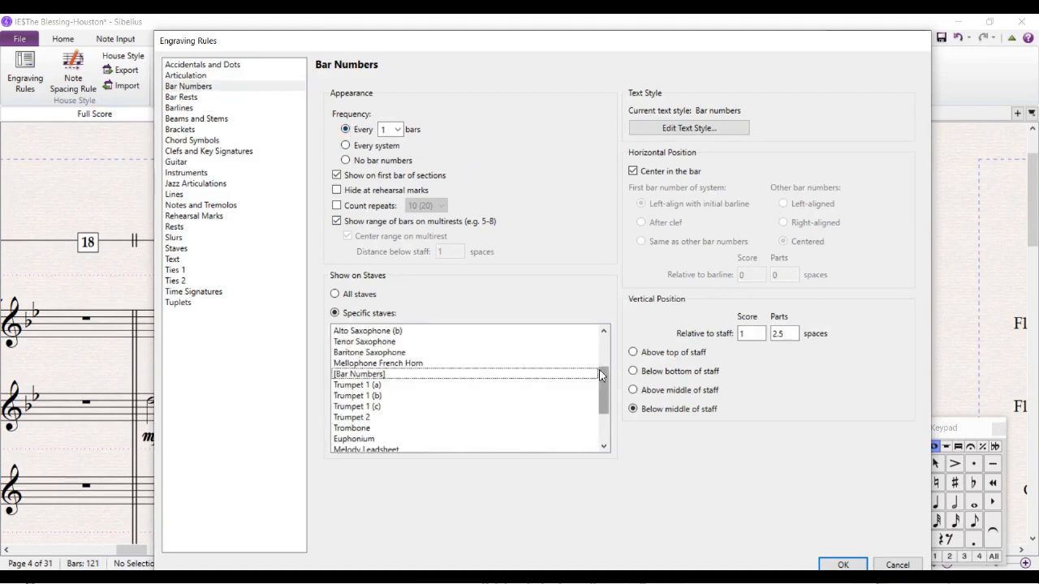
{"action": "scroll", "scroll_direction": "up", "scroll_amount": 3}
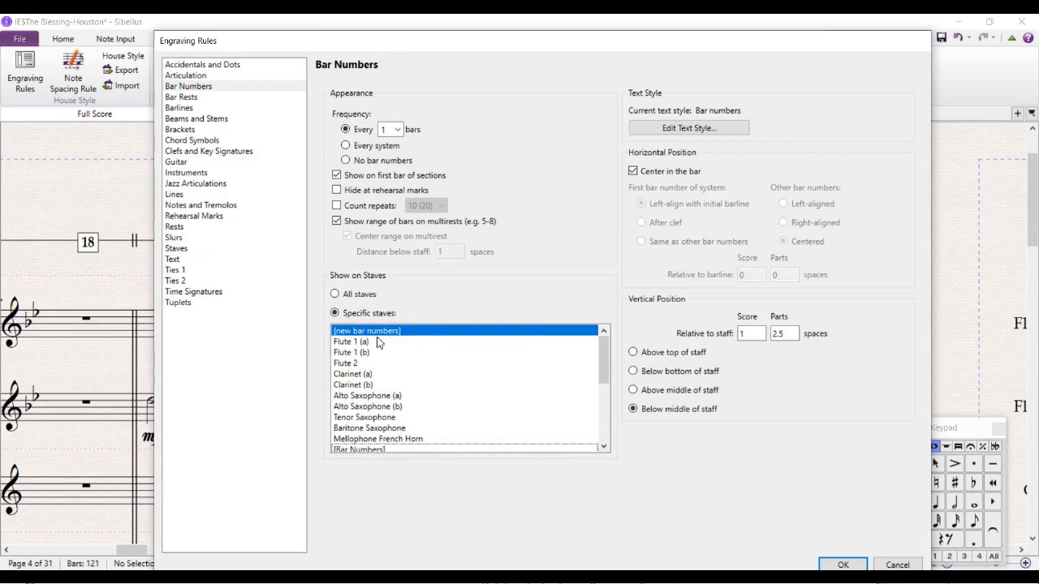
{"action": "mouse_move", "coordinate": [350, 341]}
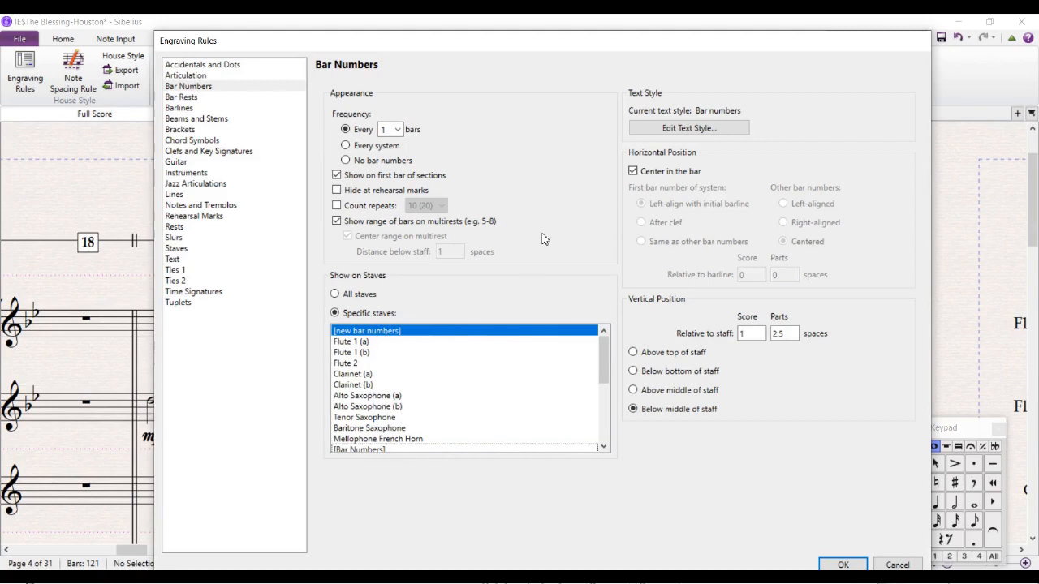
{"action": "mouse_move", "coordinate": [568, 152]}
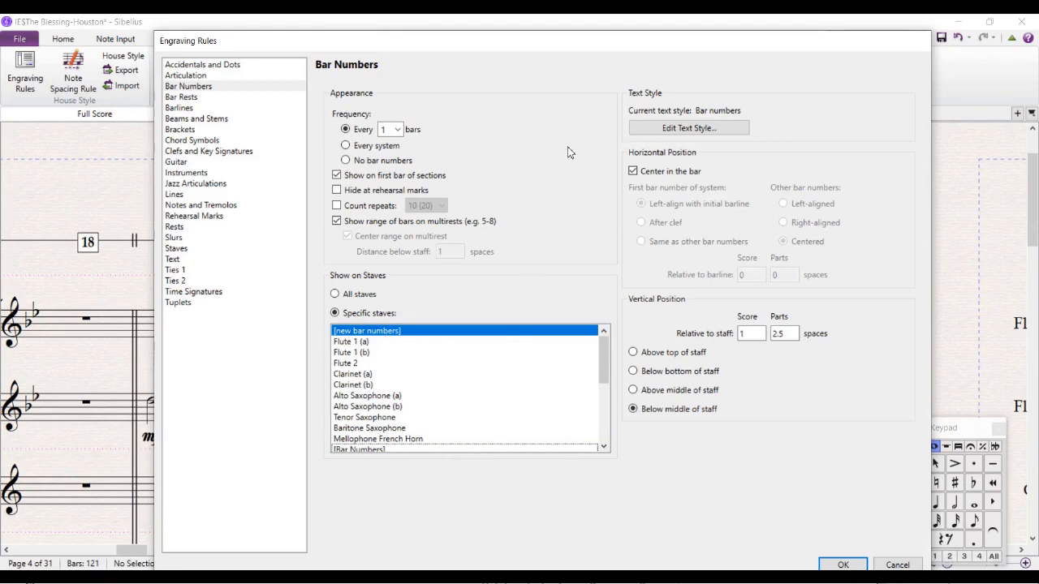
{"action": "mouse_move", "coordinate": [707, 334]}
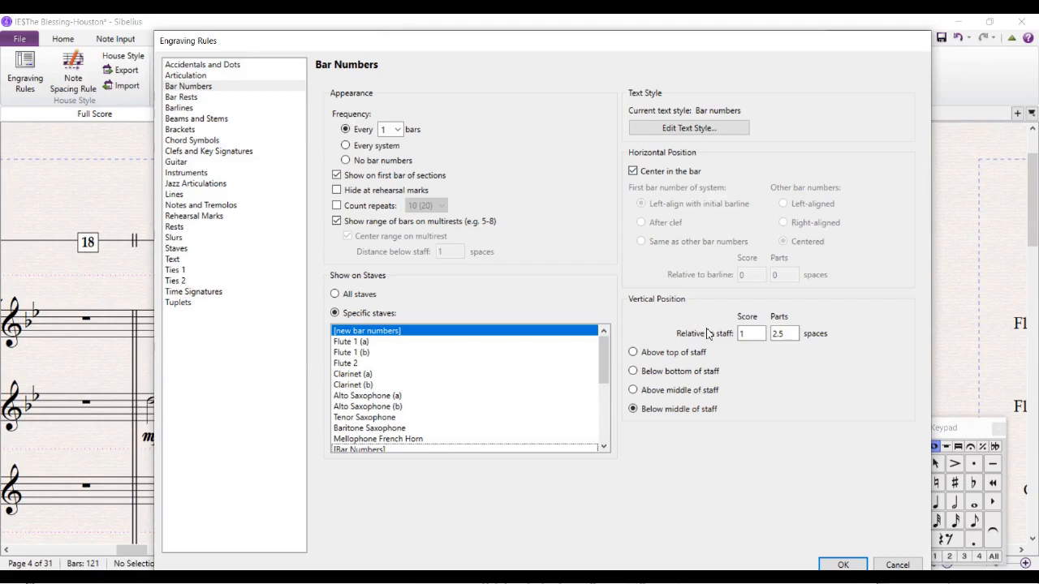
{"action": "mouse_move", "coordinate": [679, 341]}
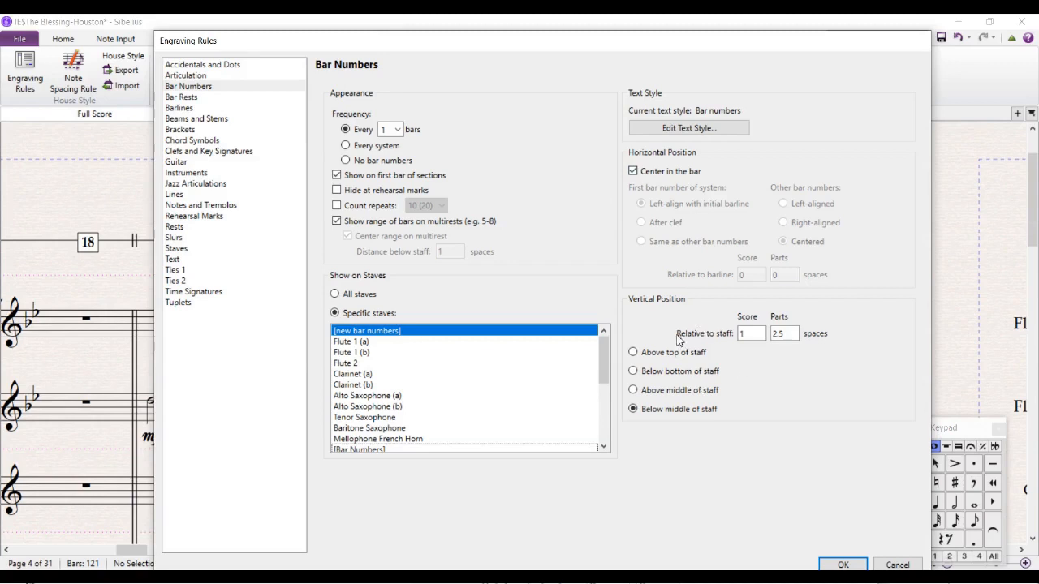
{"action": "mouse_move", "coordinate": [138, 230]}
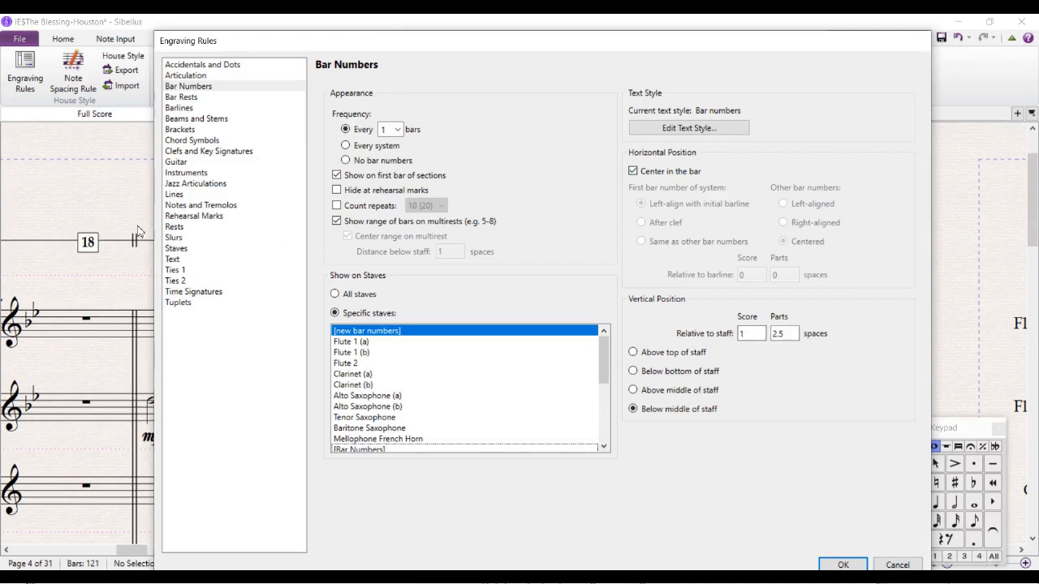
{"action": "mouse_move", "coordinate": [522, 243]}
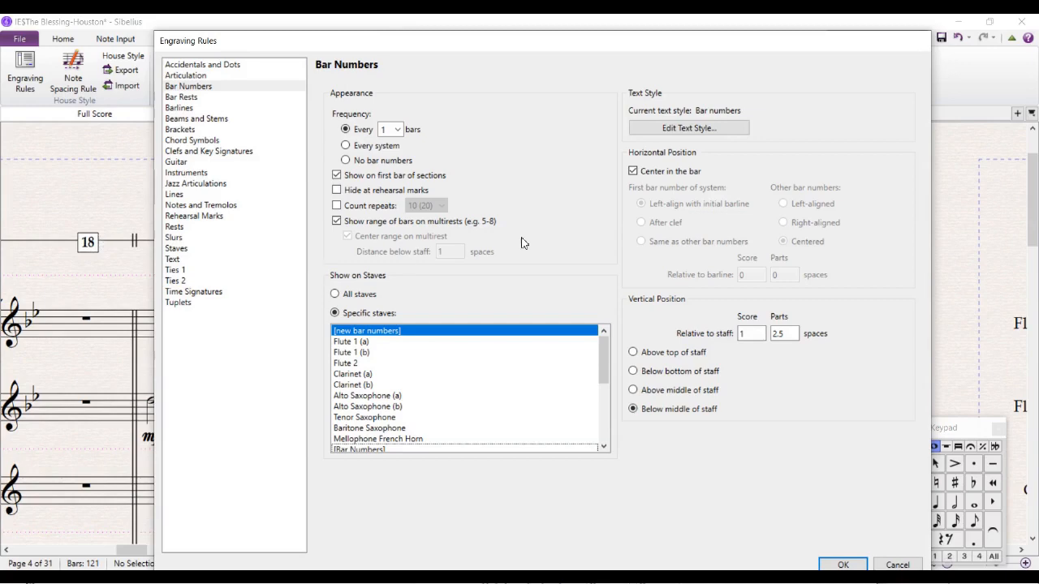
{"action": "mouse_move", "coordinate": [146, 240]}
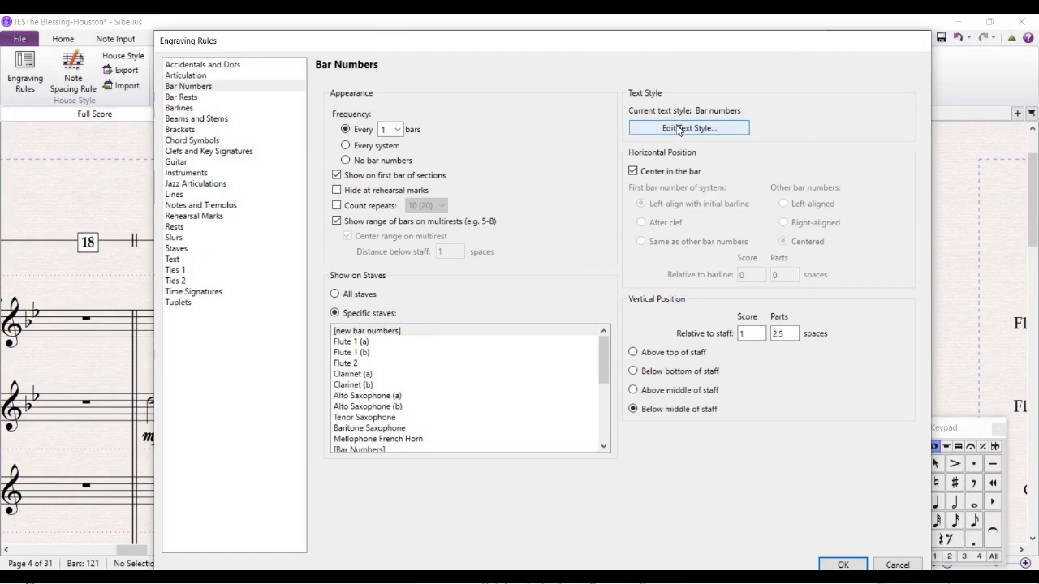
Edit the bar numbers text style, keeping the font Bold, and view its Border settings.
{"action": "left_click", "coordinate": [689, 128]}
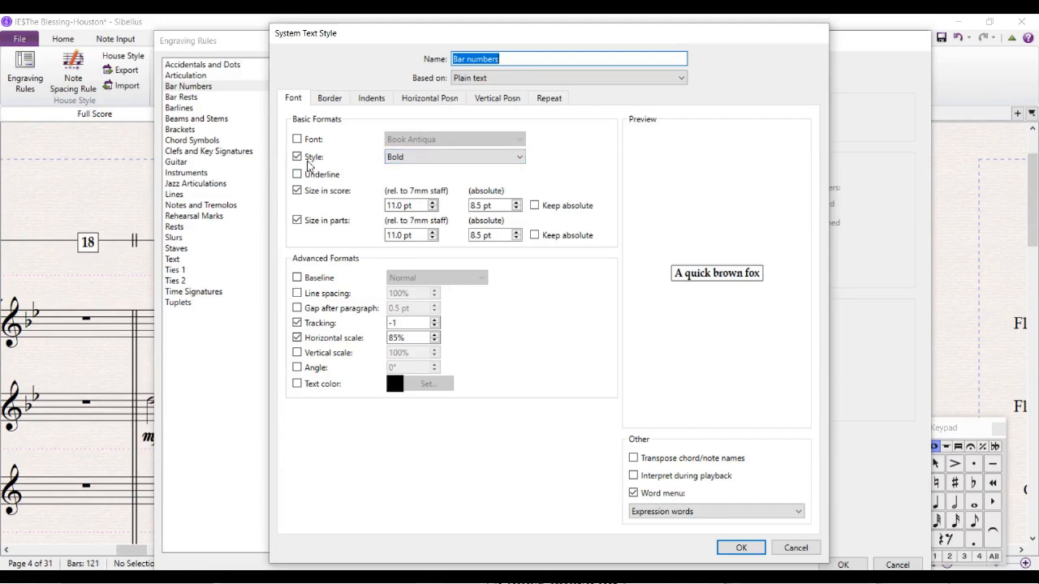
{"action": "left_click", "coordinate": [517, 156]}
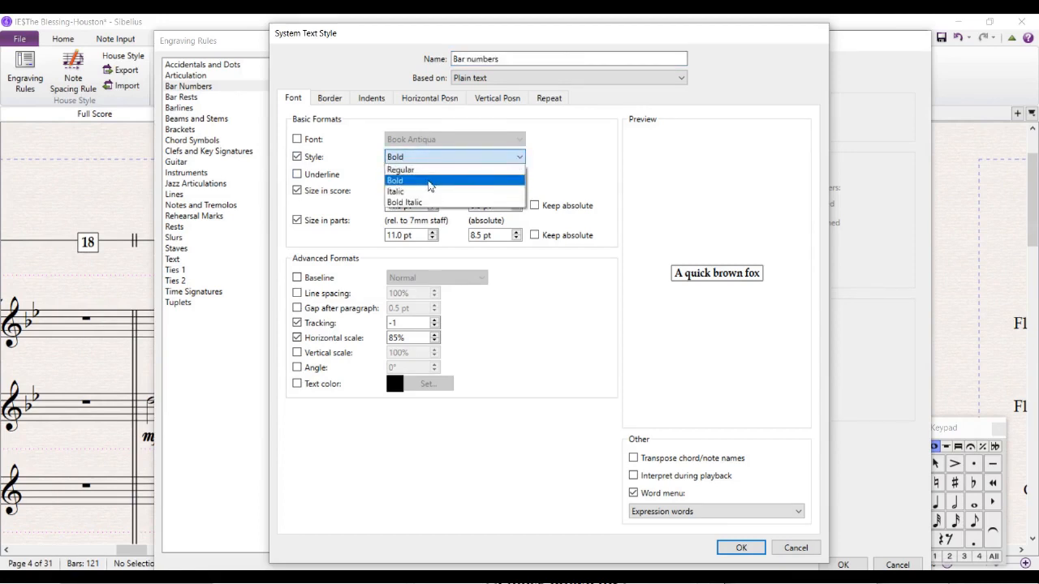
{"action": "left_click", "coordinate": [396, 180]}
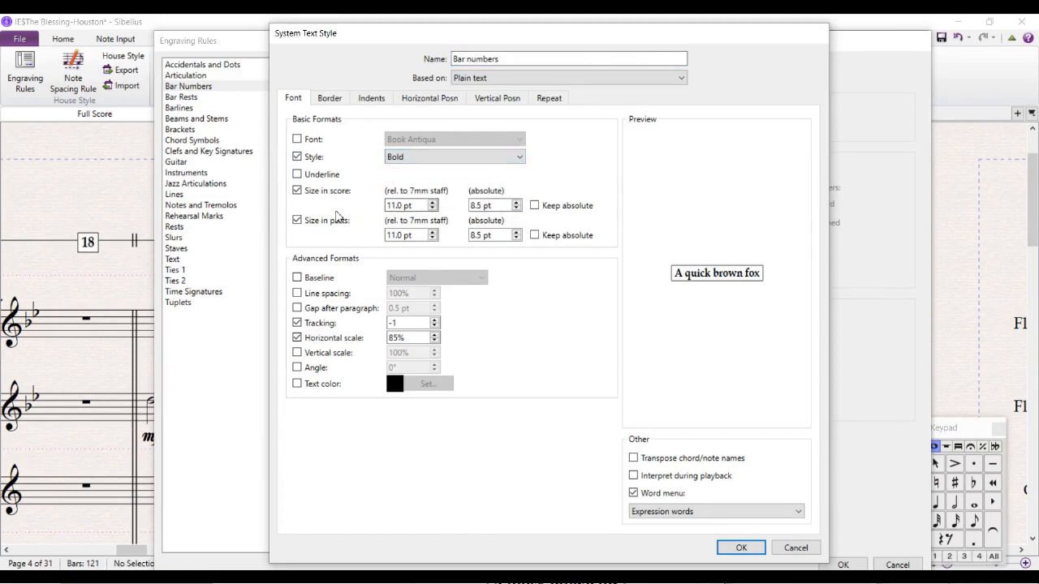
{"action": "left_click", "coordinate": [406, 234]}
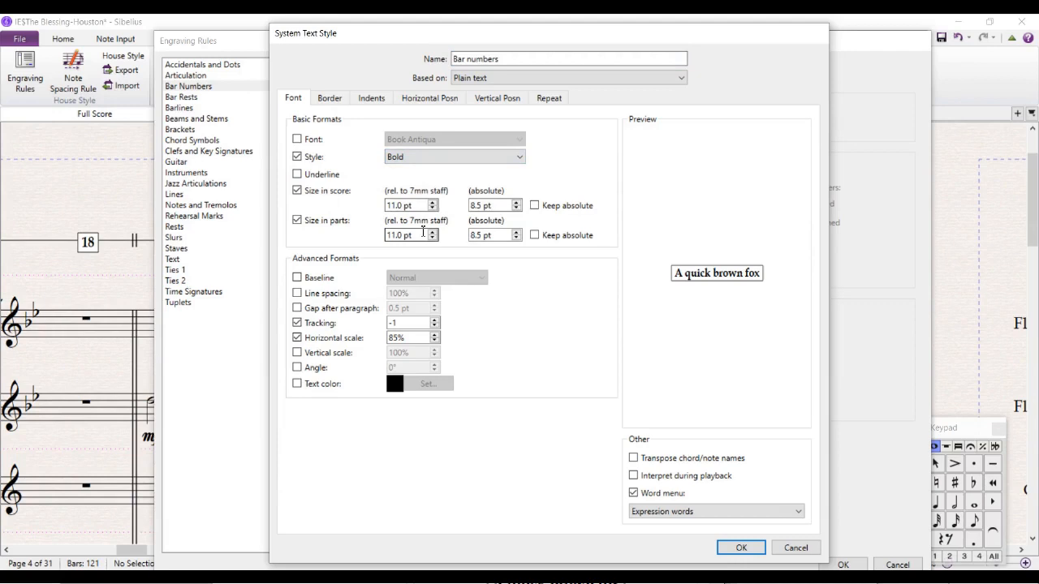
{"action": "mouse_move", "coordinate": [374, 237]}
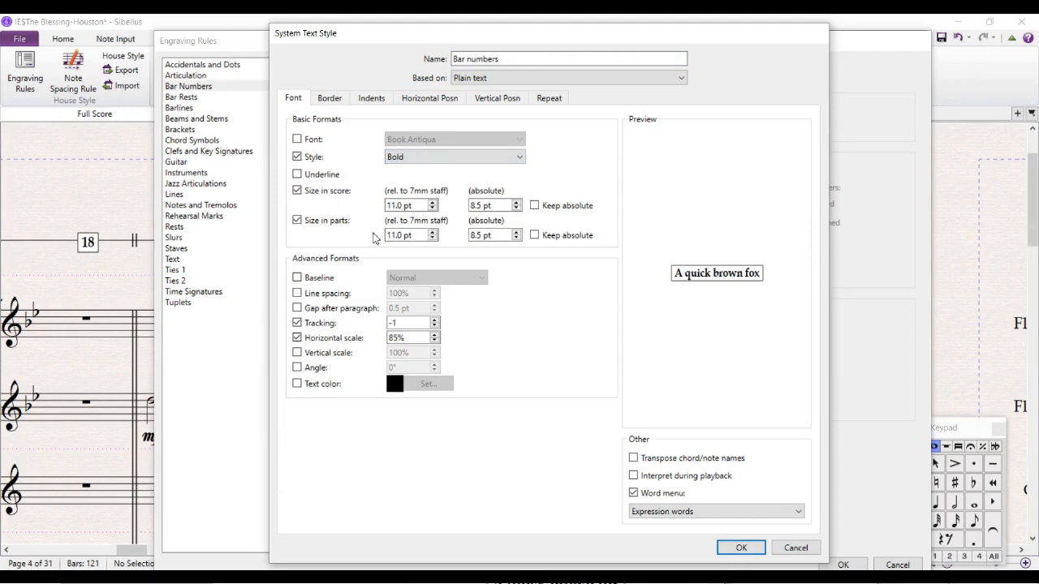
{"action": "mouse_move", "coordinate": [349, 120]}
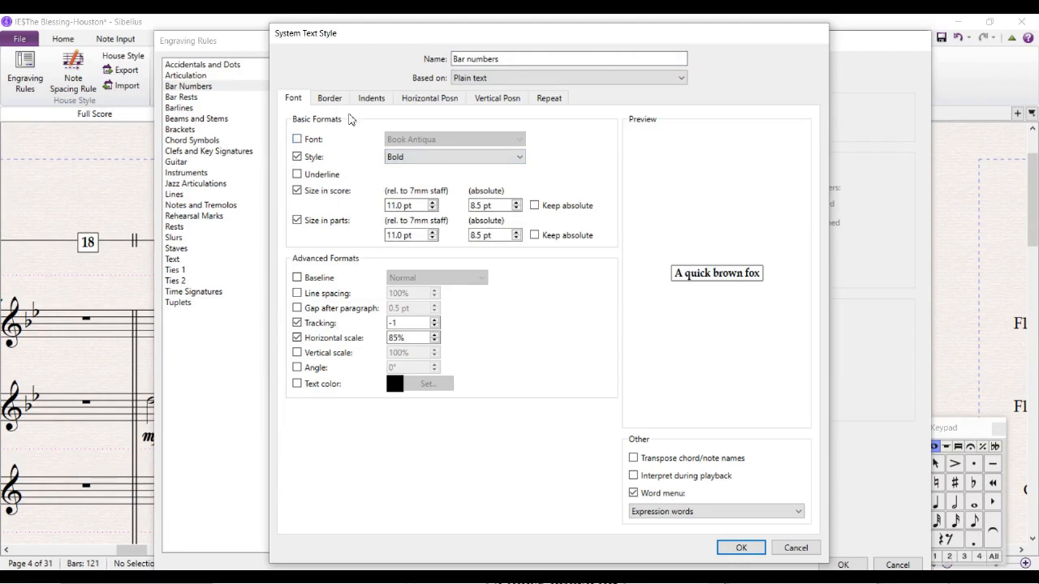
{"action": "left_click", "coordinate": [328, 98]}
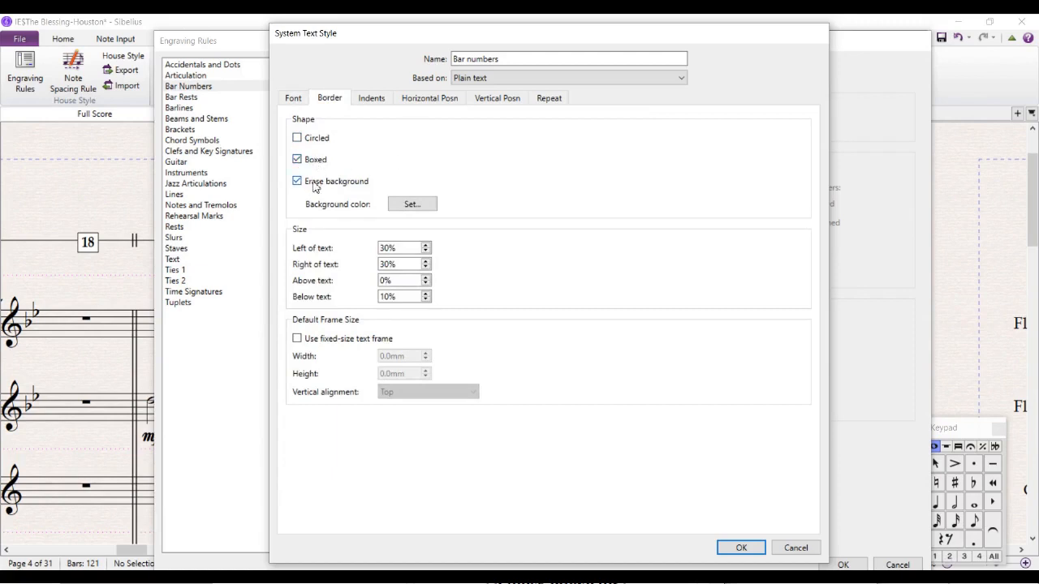
Check the horizontal and vertical position settings (Top and Bottom staff) and confirm the text style.
{"action": "left_click", "coordinate": [412, 204]}
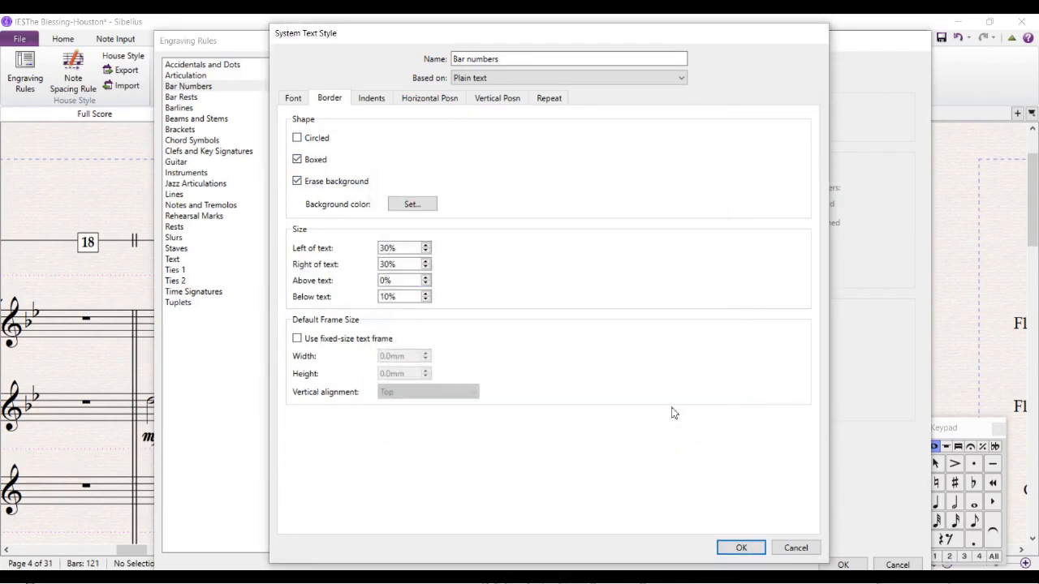
{"action": "mouse_move", "coordinate": [370, 97]}
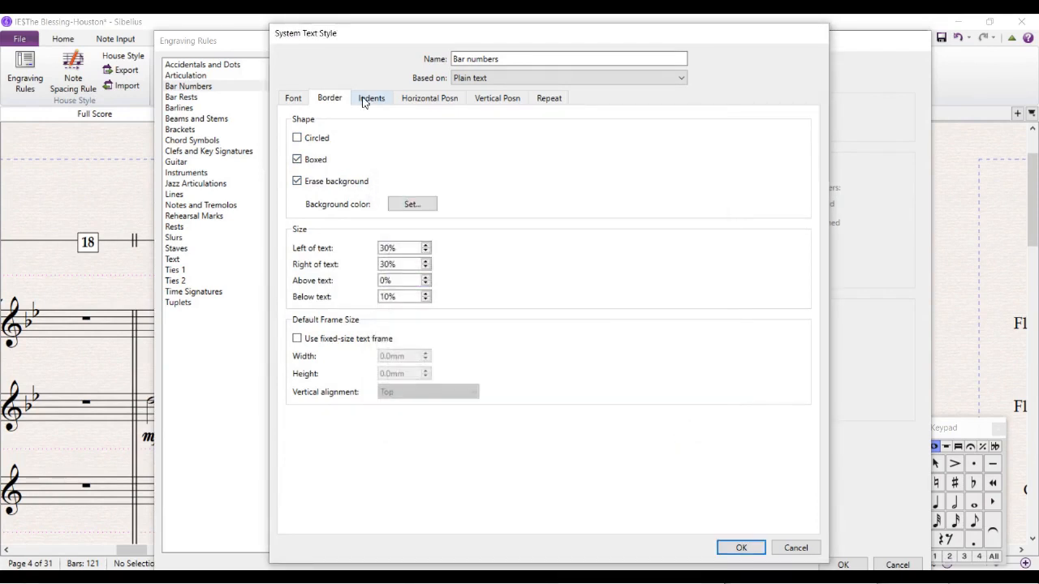
{"action": "left_click", "coordinate": [428, 98]}
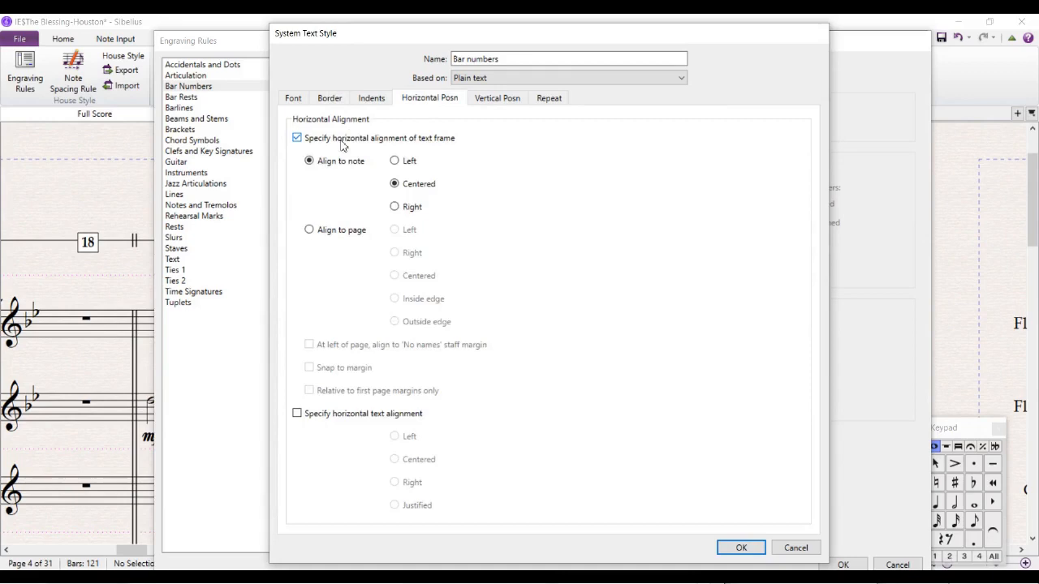
{"action": "left_click", "coordinate": [496, 97]}
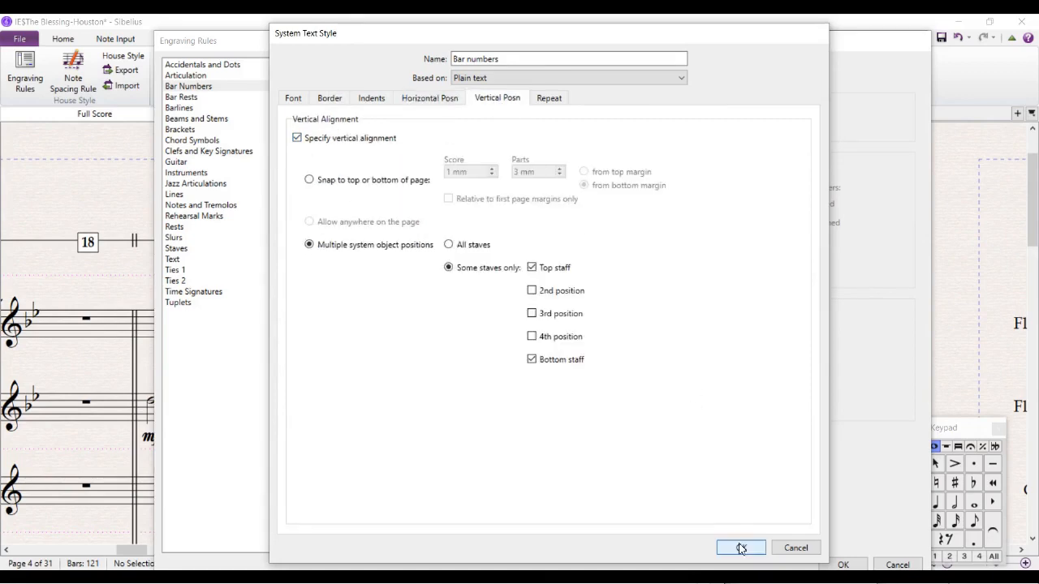
{"action": "left_click", "coordinate": [740, 547]}
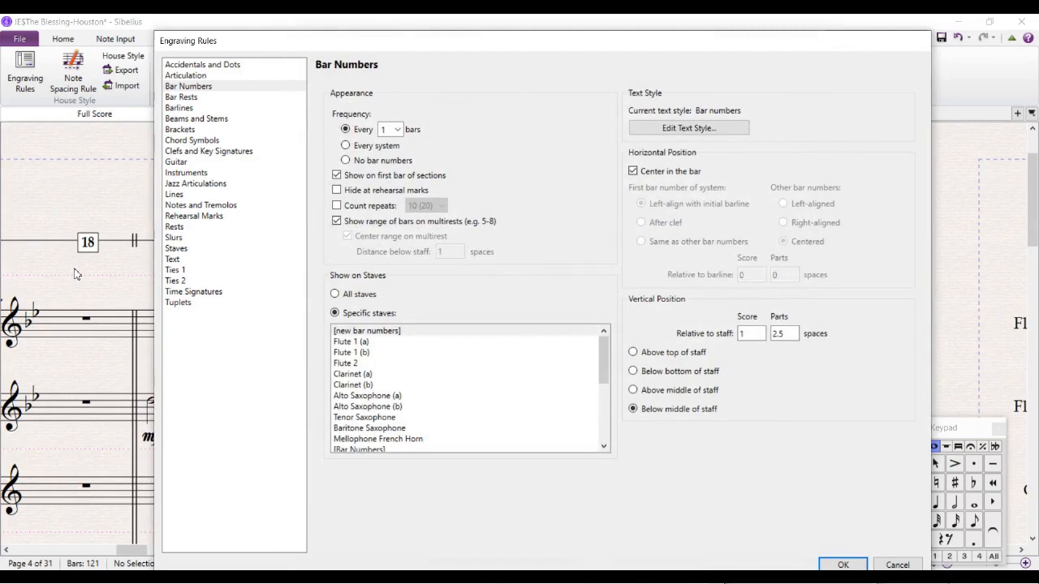
Confirm the Engraving Rules and switch to the Trumpet 1 part.
{"action": "left_click", "coordinate": [842, 565]}
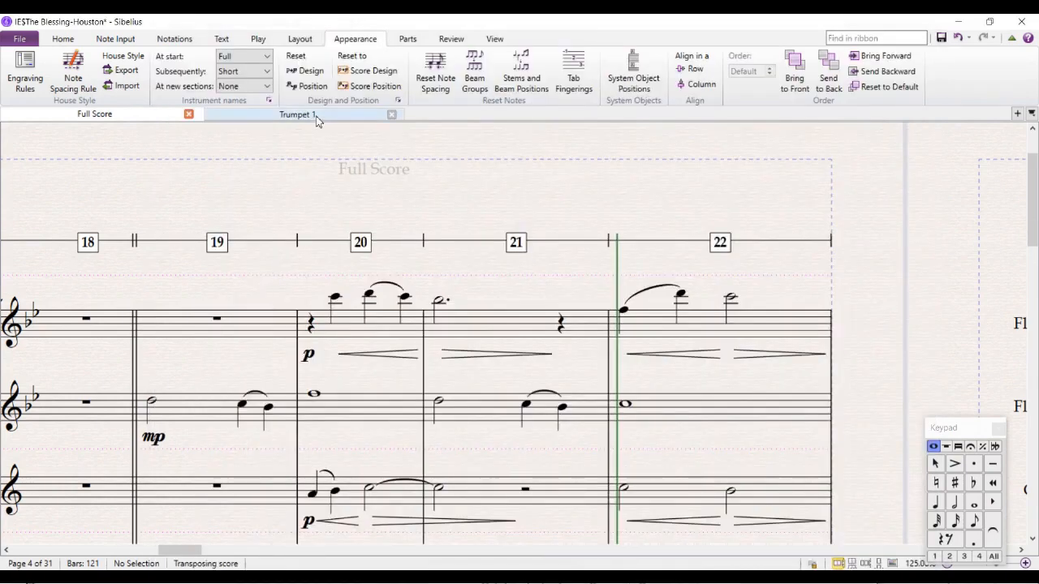
{"action": "left_click", "coordinate": [297, 114]}
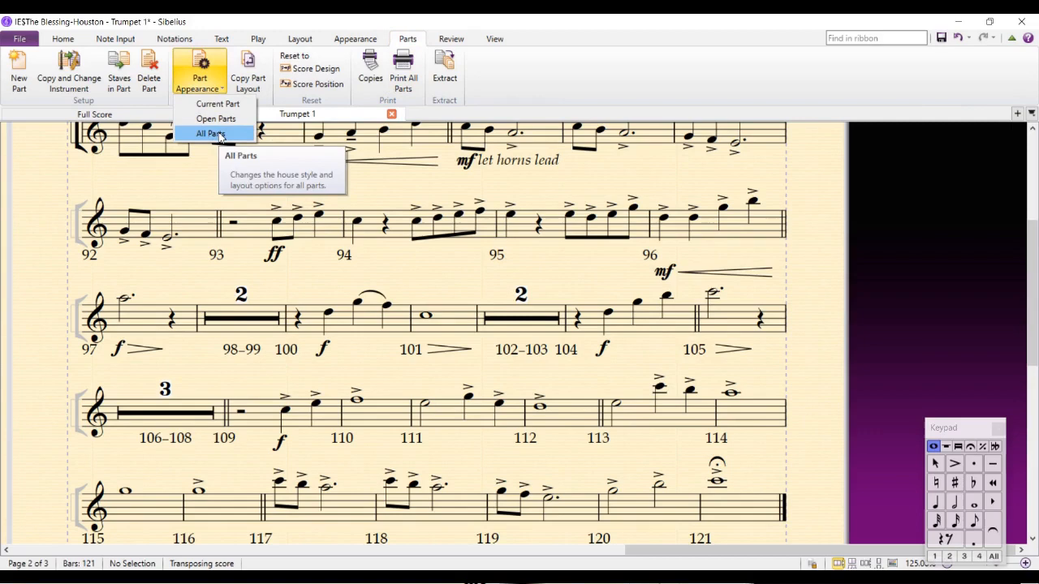
Show the Multiple Part Appearance house-style settings, keeping the parts bar-number text style.
{"action": "left_click", "coordinate": [211, 133]}
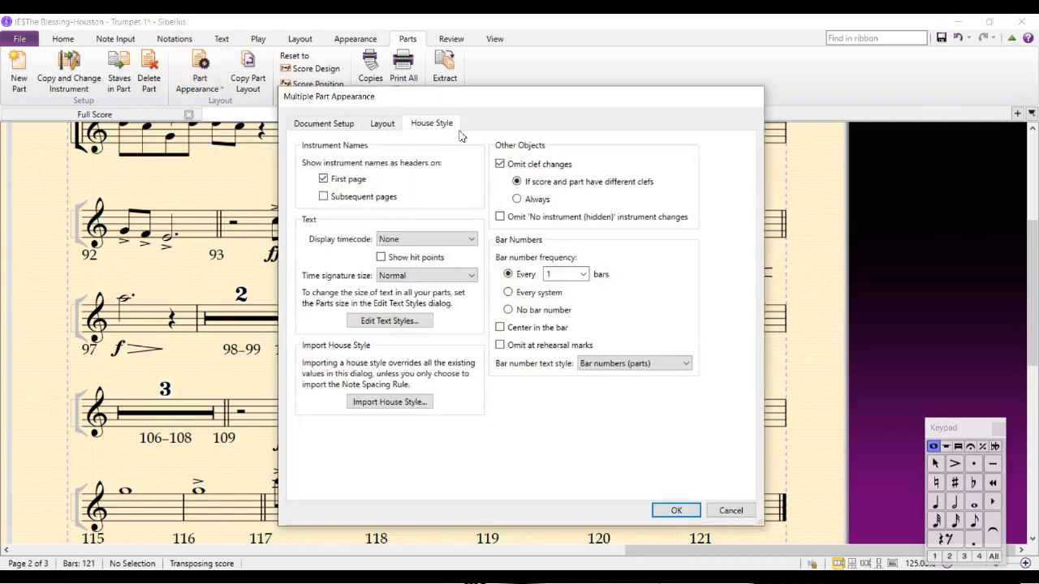
{"action": "mouse_move", "coordinate": [485, 311]}
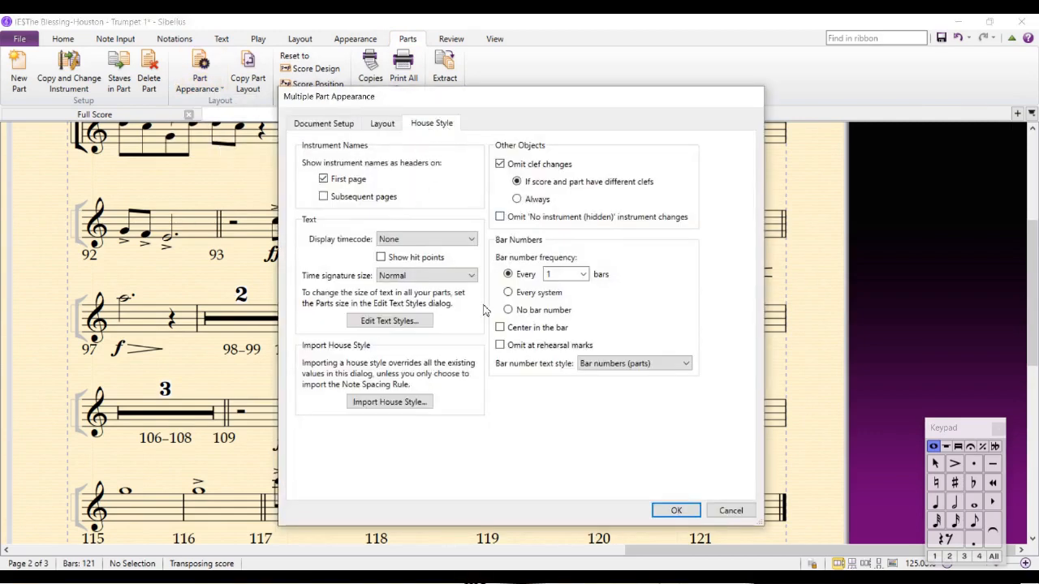
{"action": "mouse_move", "coordinate": [560, 404]}
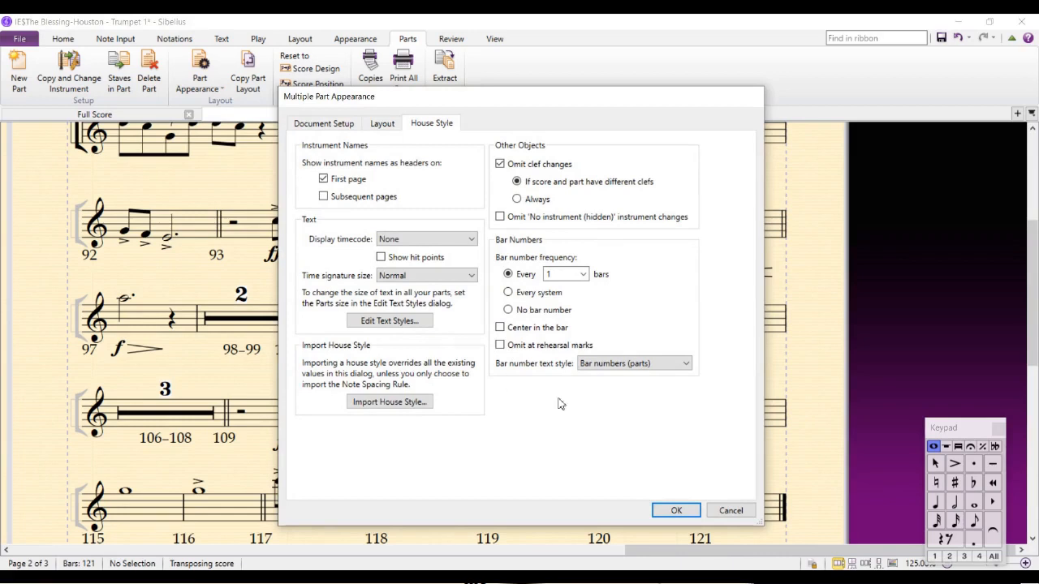
{"action": "mouse_move", "coordinate": [615, 350]}
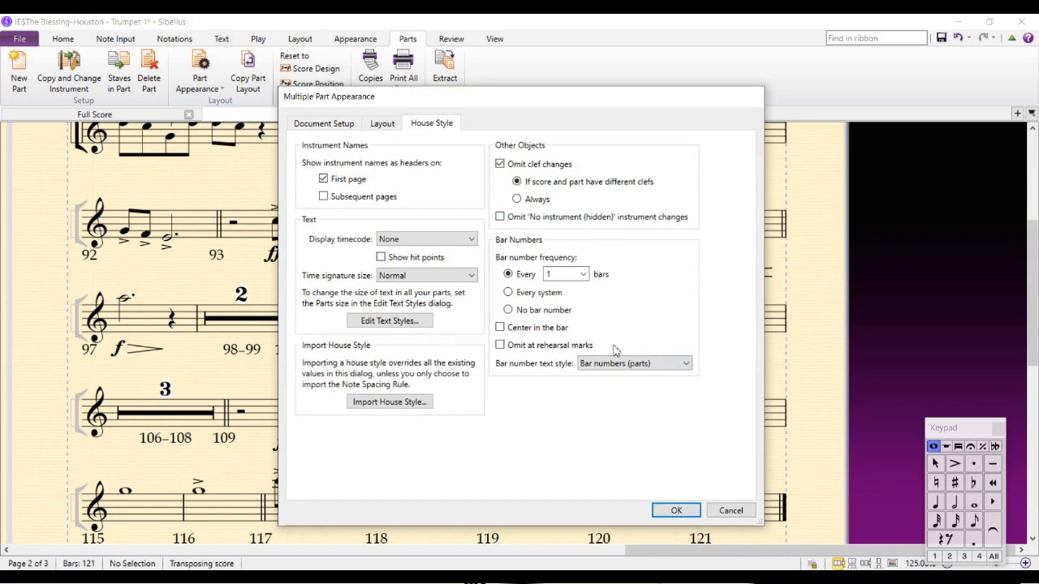
{"action": "mouse_move", "coordinate": [506, 373]}
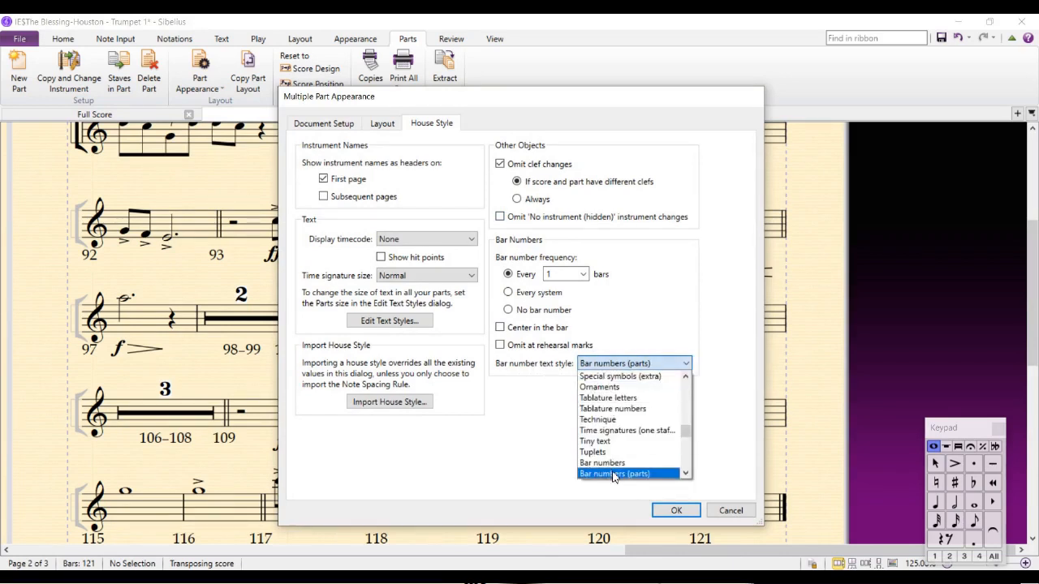
{"action": "left_click", "coordinate": [614, 474]}
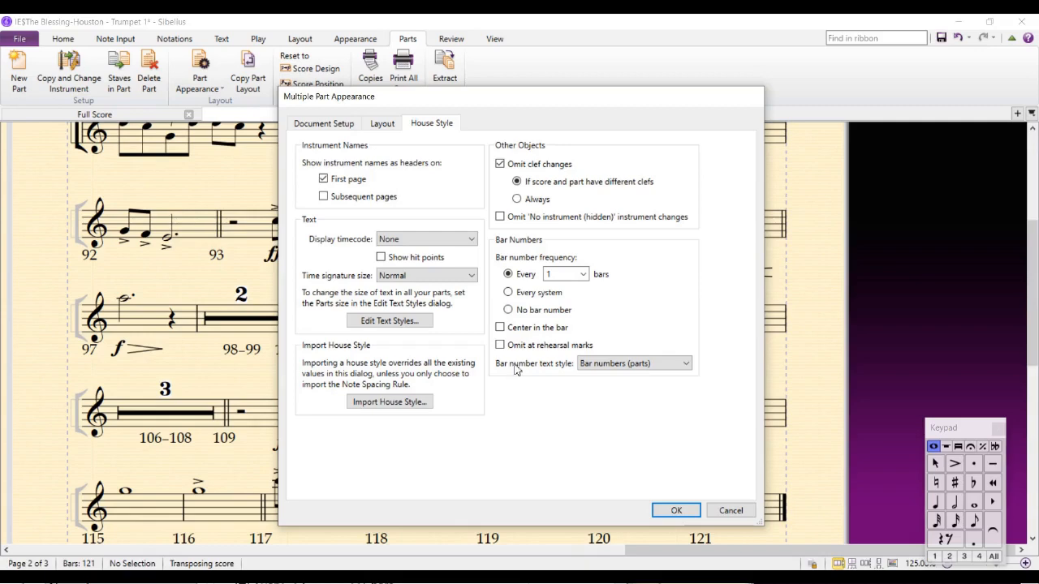
{"action": "mouse_move", "coordinate": [389, 321]}
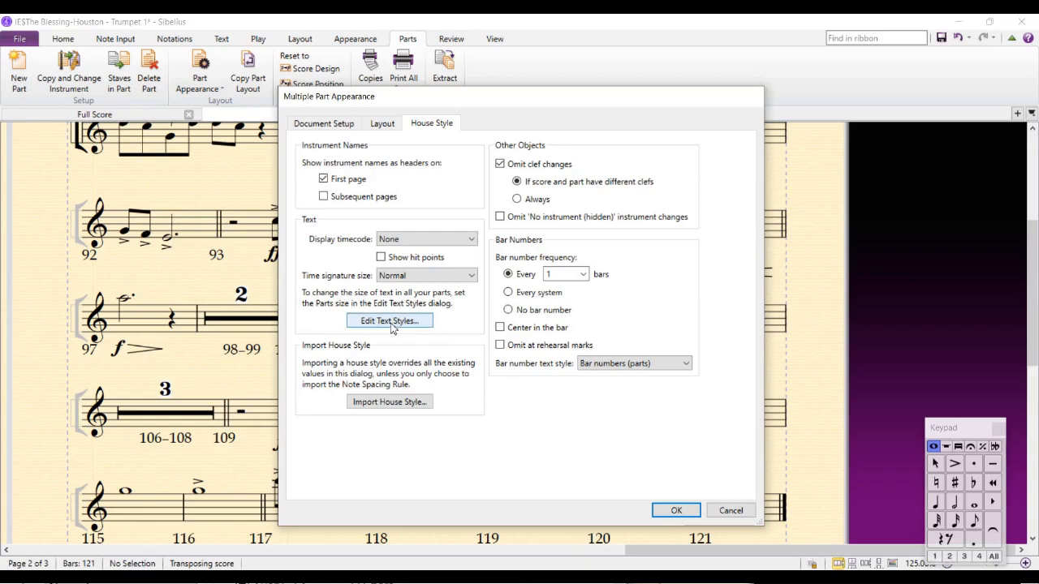
Edit the Bar numbers (parts) text style and review its Border and Vertical Posn settings.
{"action": "left_click", "coordinate": [390, 321]}
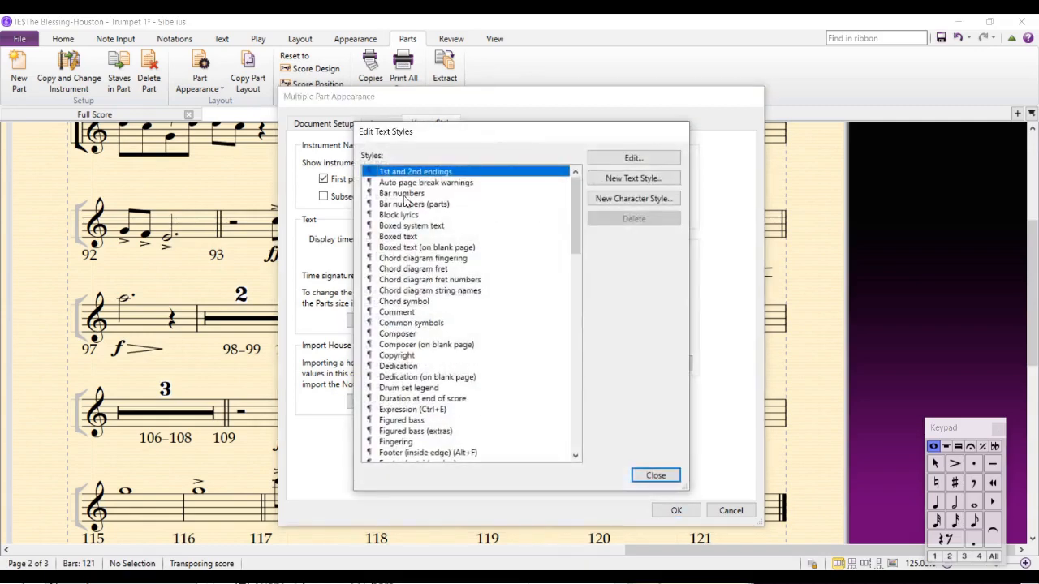
{"action": "left_click", "coordinate": [414, 205]}
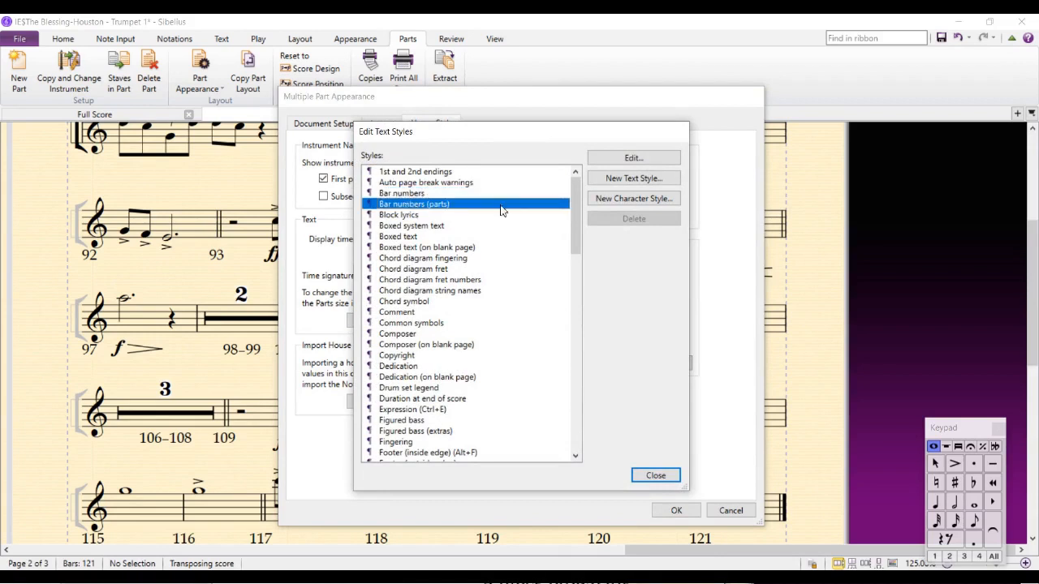
{"action": "left_click", "coordinate": [633, 158]}
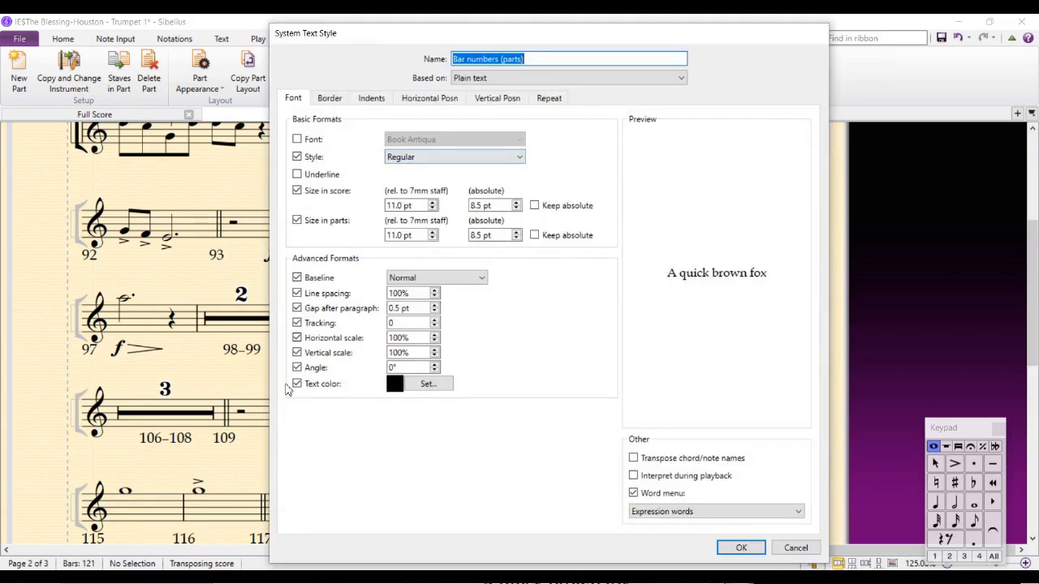
{"action": "left_click", "coordinate": [328, 98]}
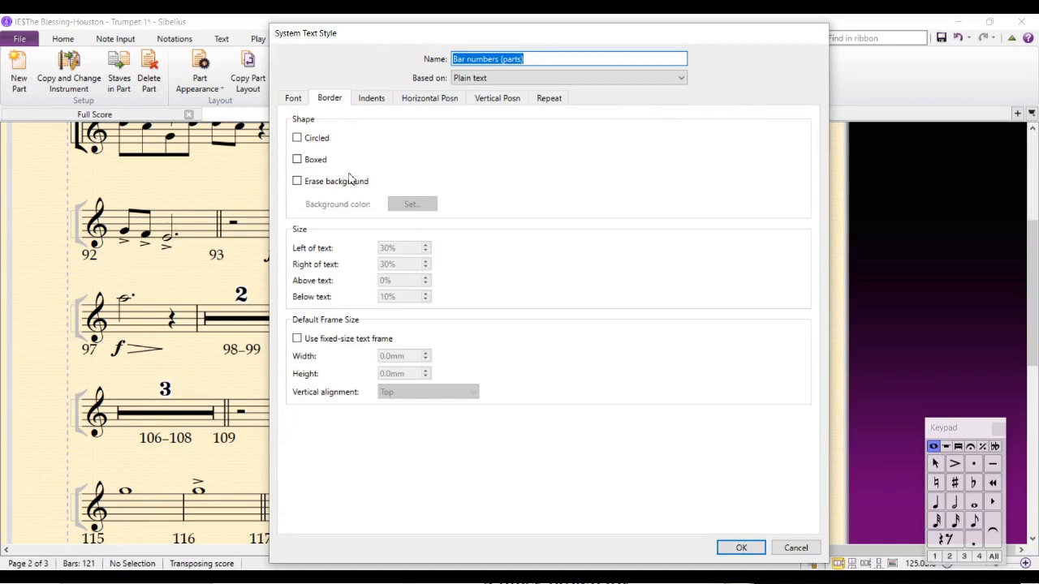
{"action": "mouse_move", "coordinate": [398, 115]}
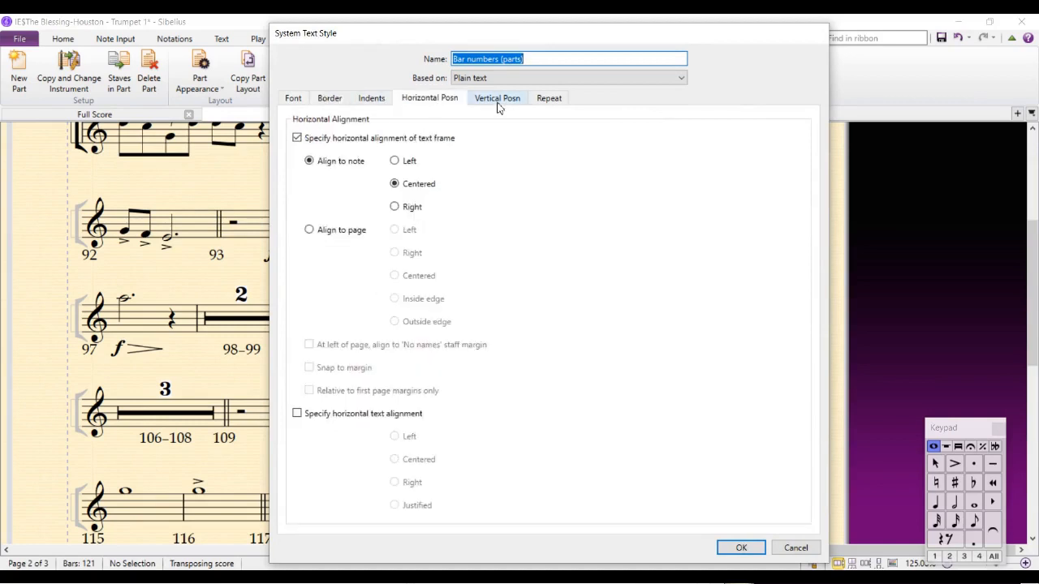
{"action": "left_click", "coordinate": [496, 98]}
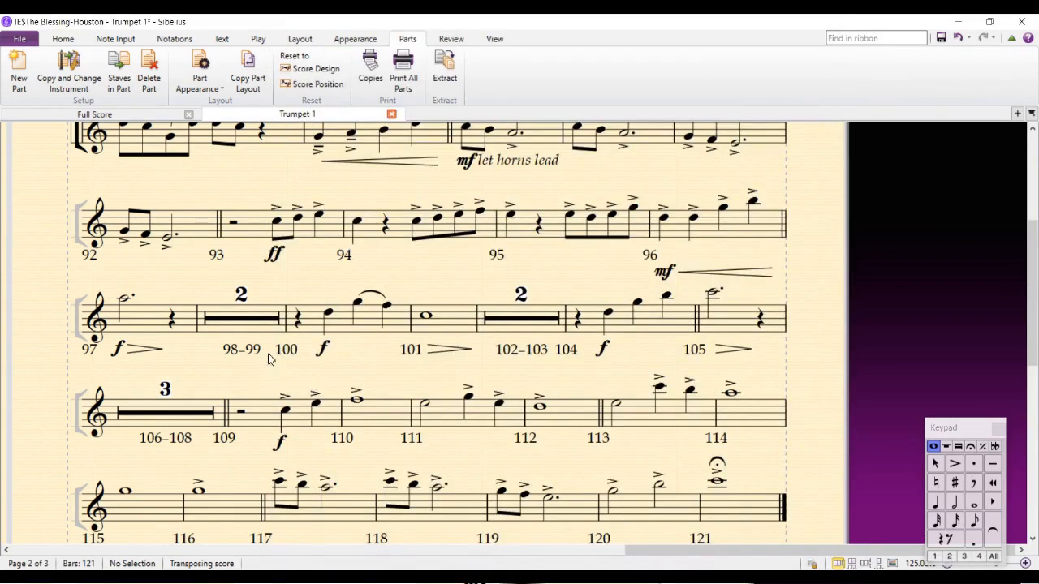
{"action": "mouse_move", "coordinate": [145, 447]}
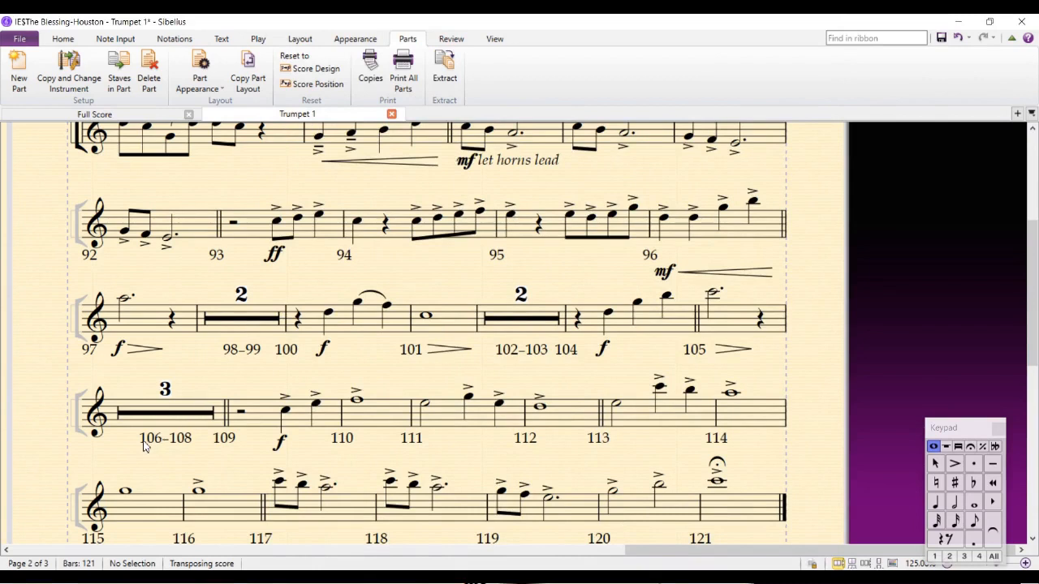
{"action": "mouse_move", "coordinate": [188, 448]}
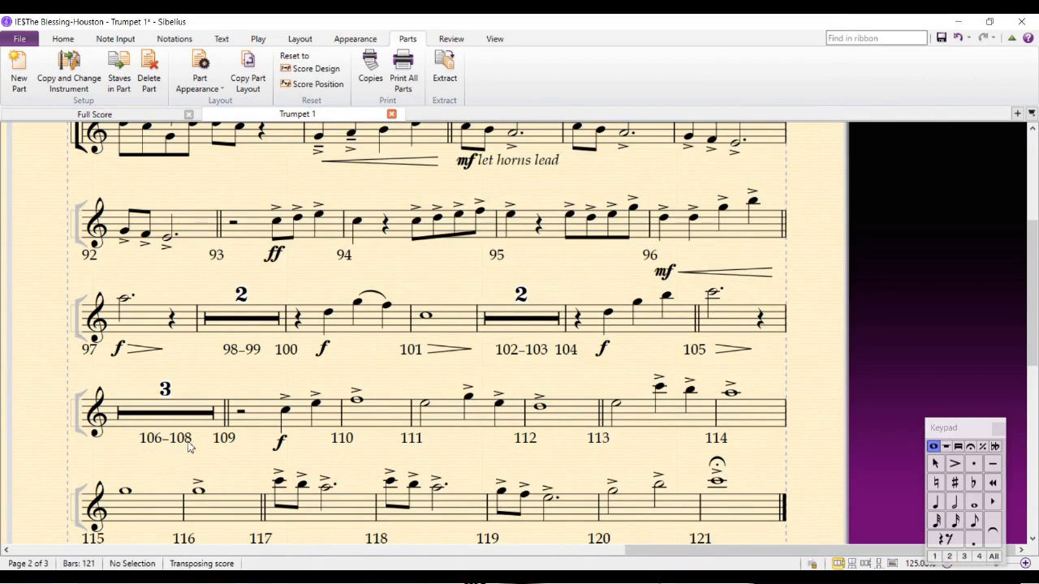
{"action": "mouse_move", "coordinate": [353, 38]}
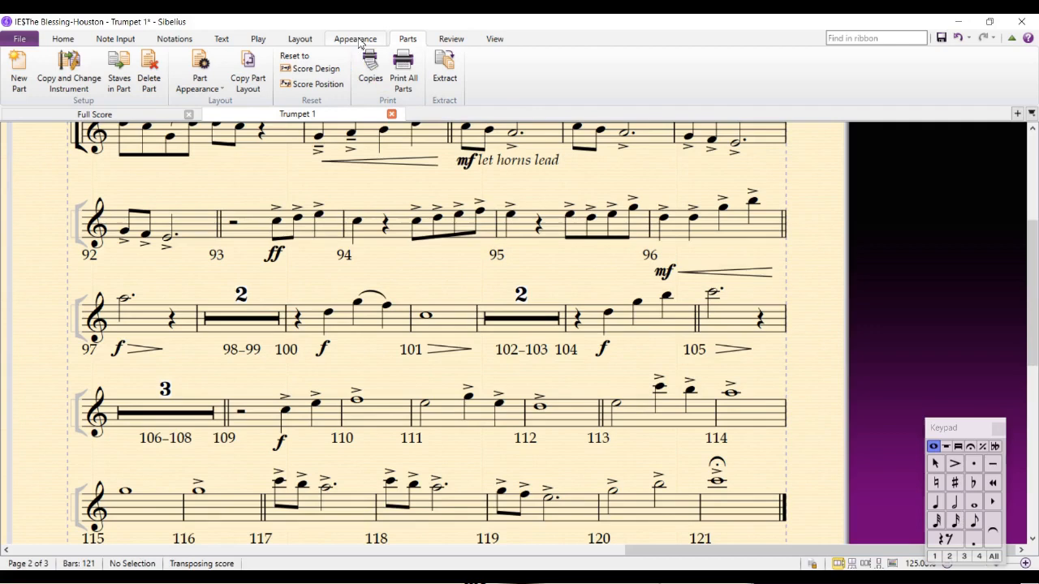
Review the part's Bar Numbers engraving rules with bar ranges on multirests, then confirm them.
{"action": "left_click", "coordinate": [353, 39]}
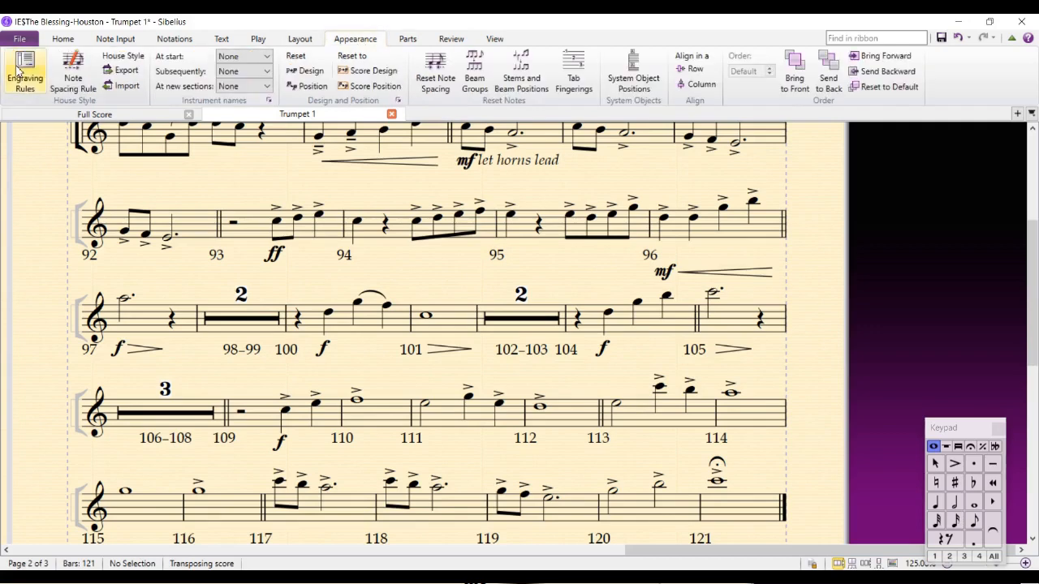
{"action": "left_click", "coordinate": [25, 73]}
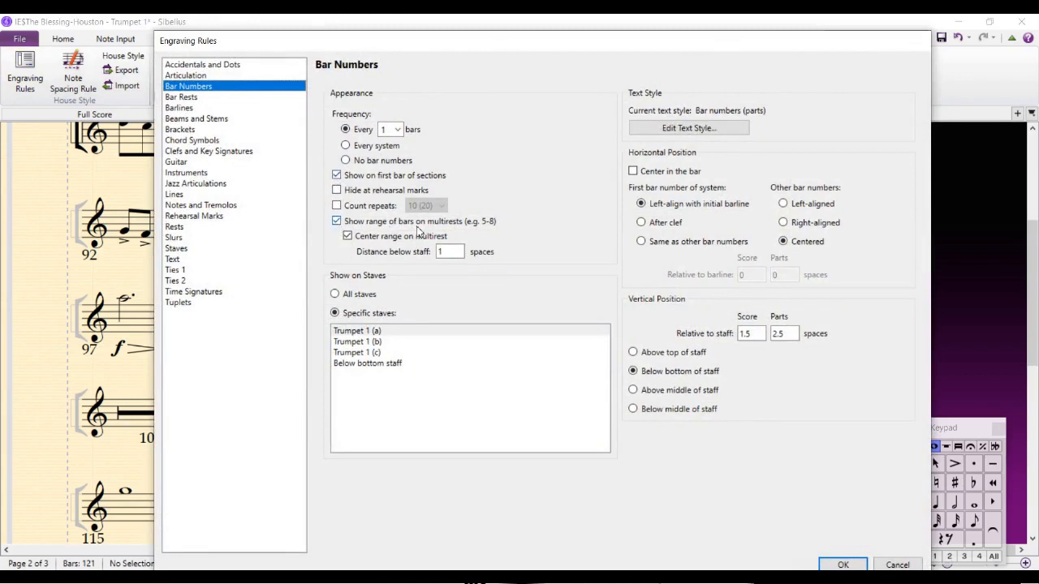
{"action": "mouse_move", "coordinate": [491, 233]}
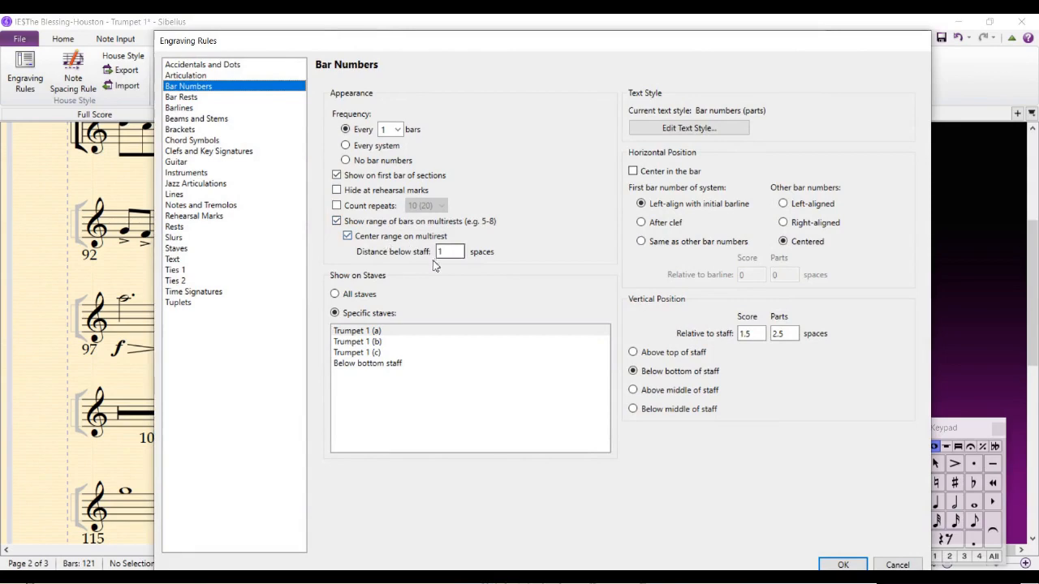
{"action": "left_click", "coordinate": [843, 565]}
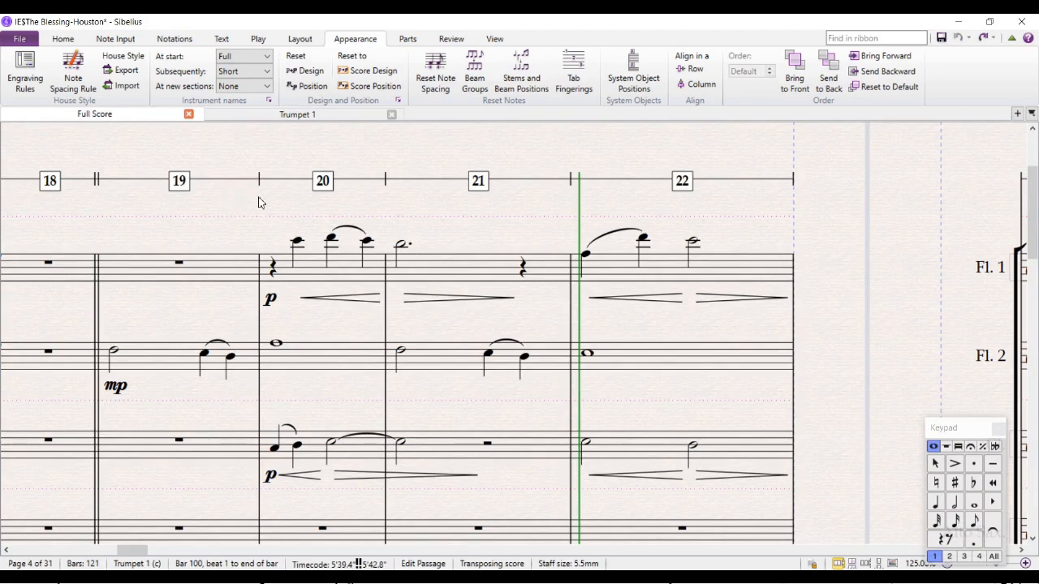
Add an Unnamed (bass staff) instrument from the Others family to the top of the score.
{"action": "left_click", "coordinate": [62, 39]}
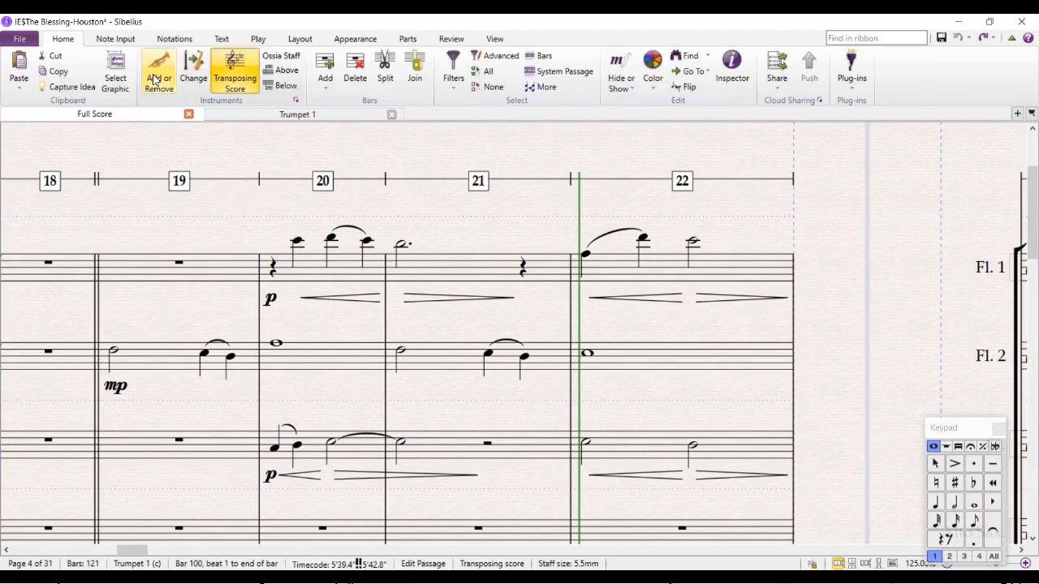
{"action": "left_click", "coordinate": [159, 68]}
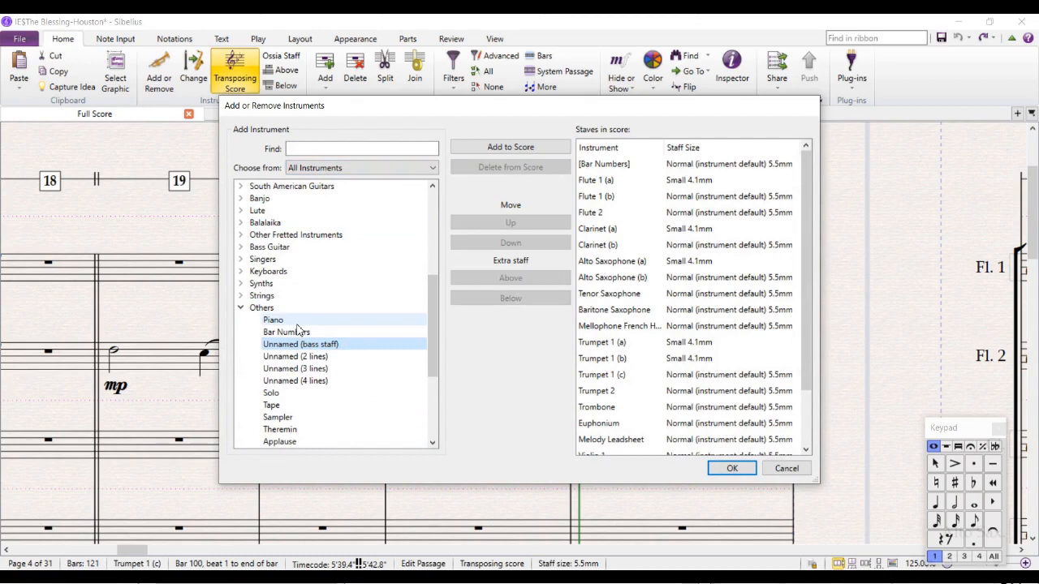
{"action": "left_click", "coordinate": [285, 331]}
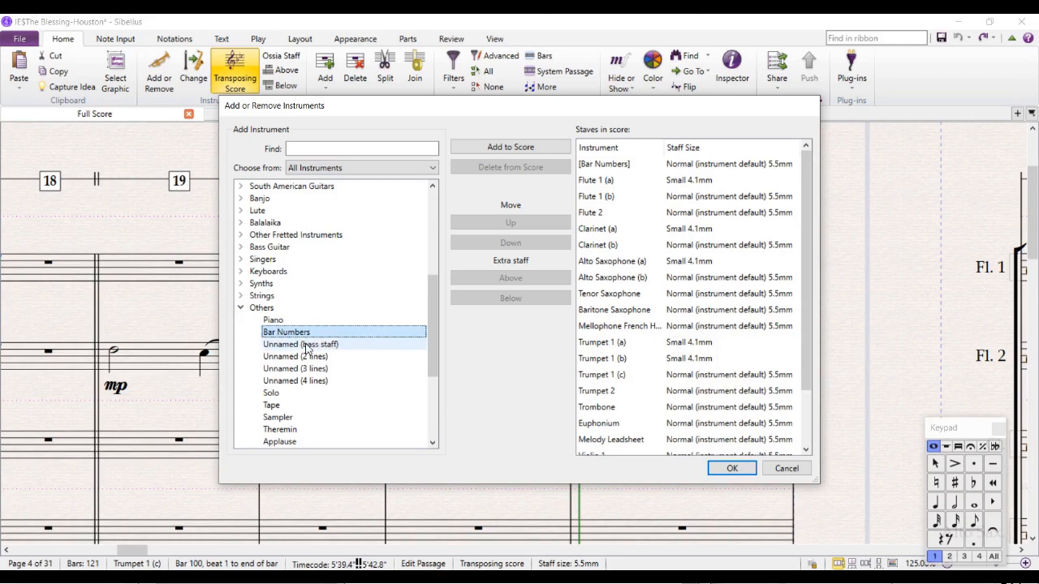
{"action": "left_click", "coordinate": [300, 345]}
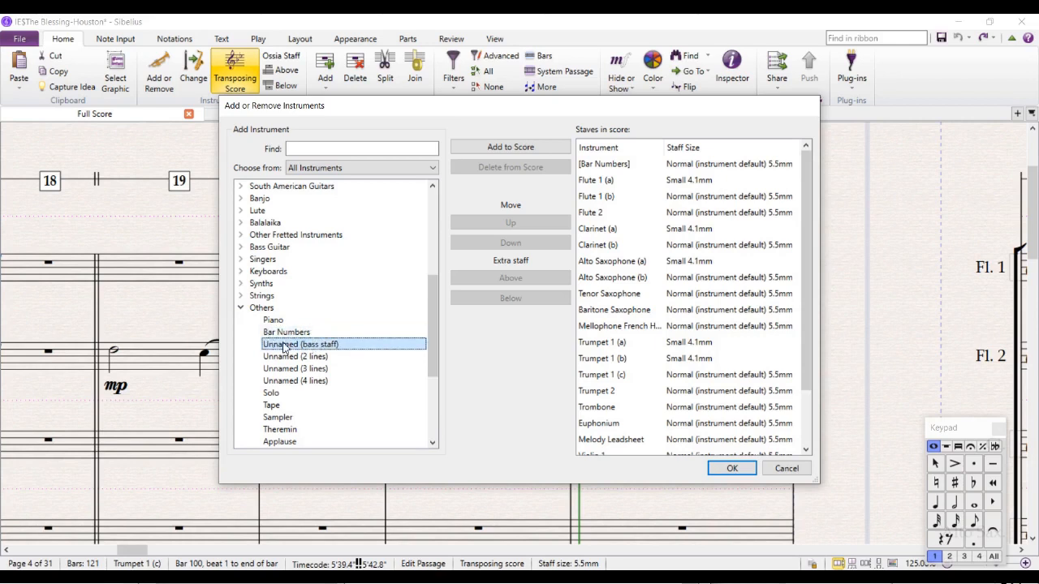
{"action": "mouse_move", "coordinate": [510, 147]}
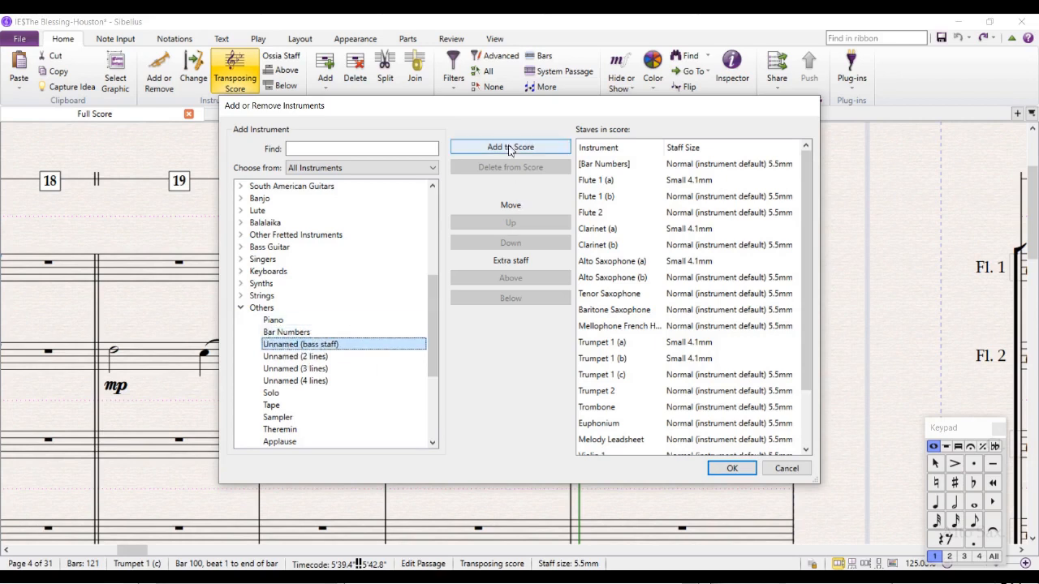
{"action": "left_click", "coordinate": [509, 147]}
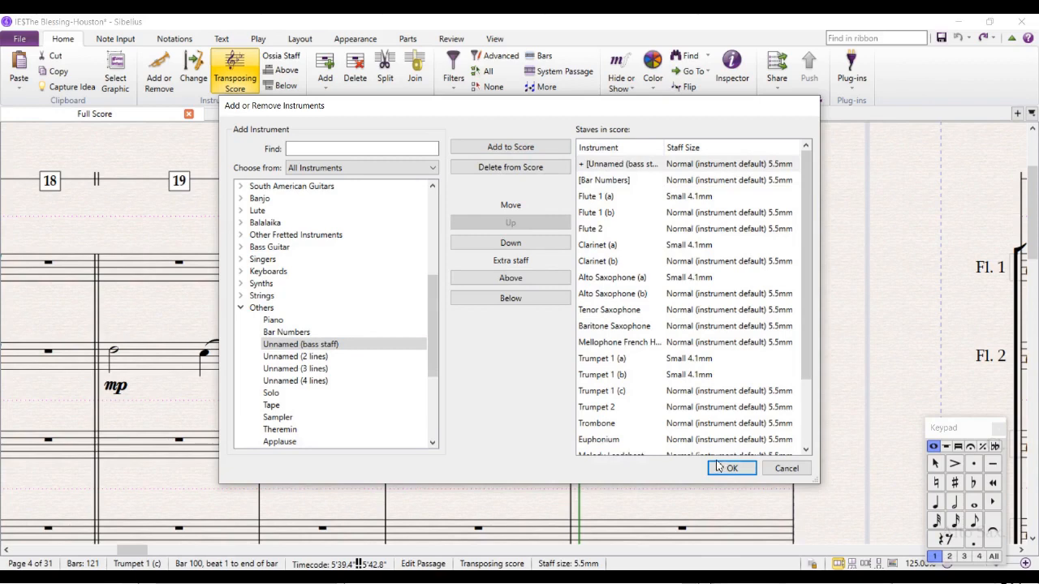
{"action": "left_click", "coordinate": [731, 467]}
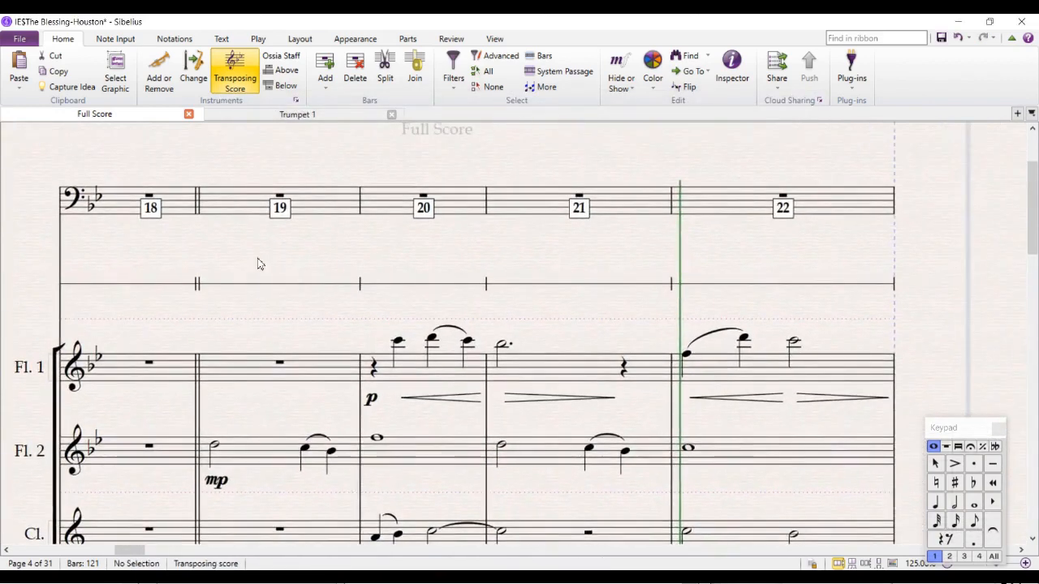
{"action": "mouse_move", "coordinate": [182, 136]}
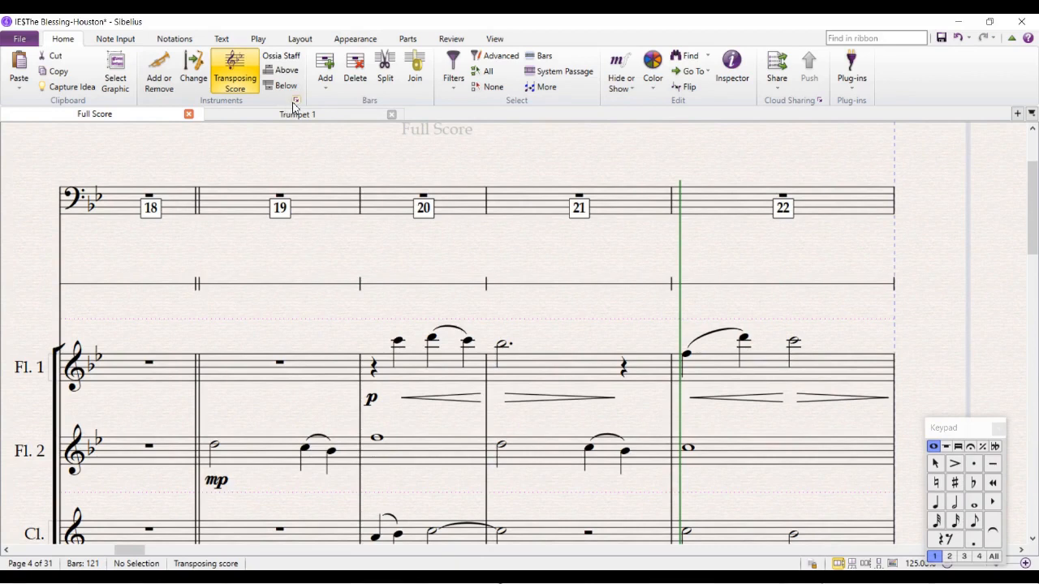
Edit the Unnamed (Bass staff) instrument definition and rename it 'New bar number staff'.
{"action": "left_click", "coordinate": [295, 100]}
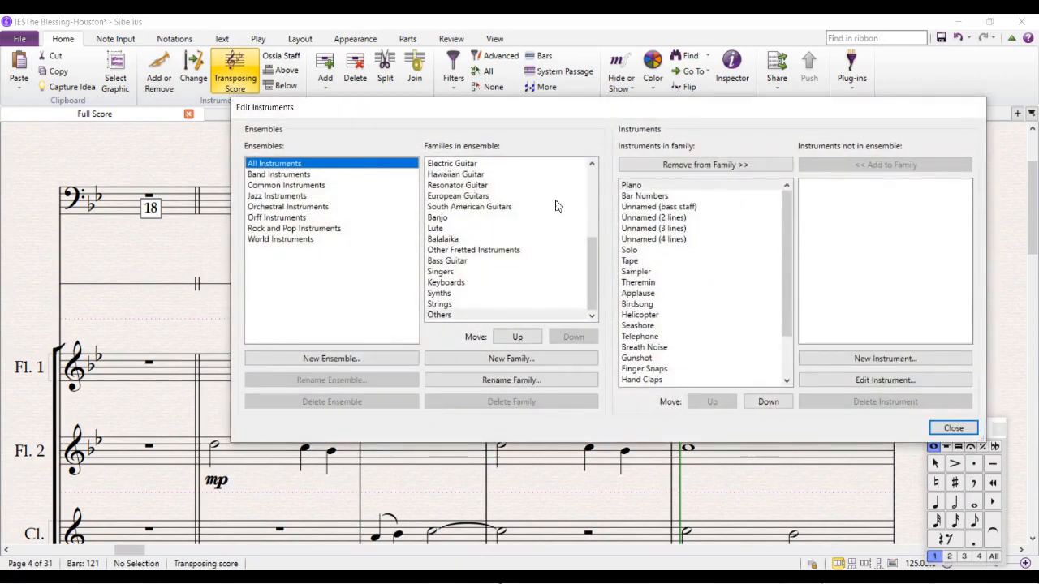
{"action": "left_click", "coordinate": [659, 206]}
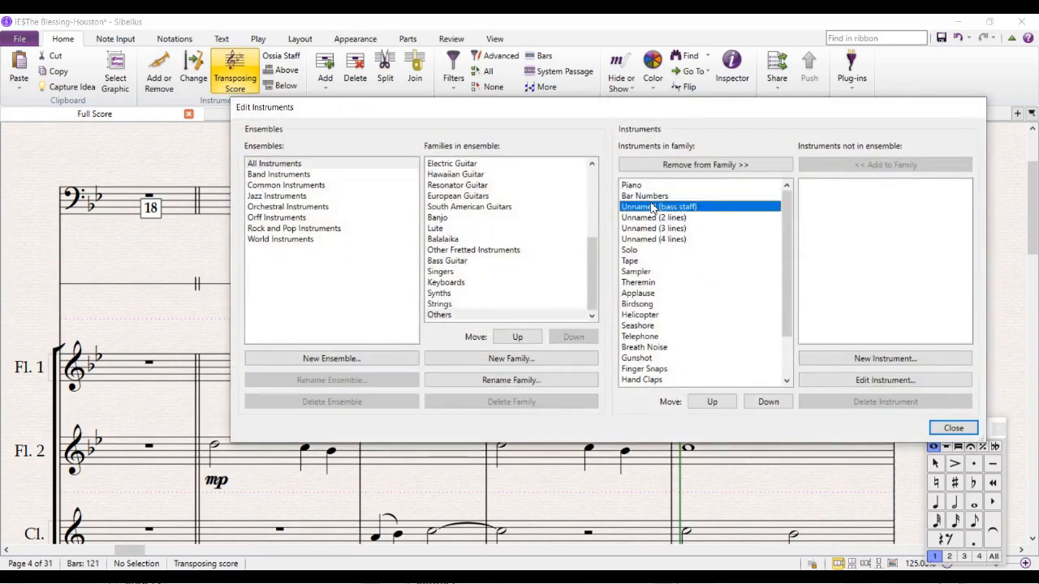
{"action": "left_click", "coordinate": [884, 380]}
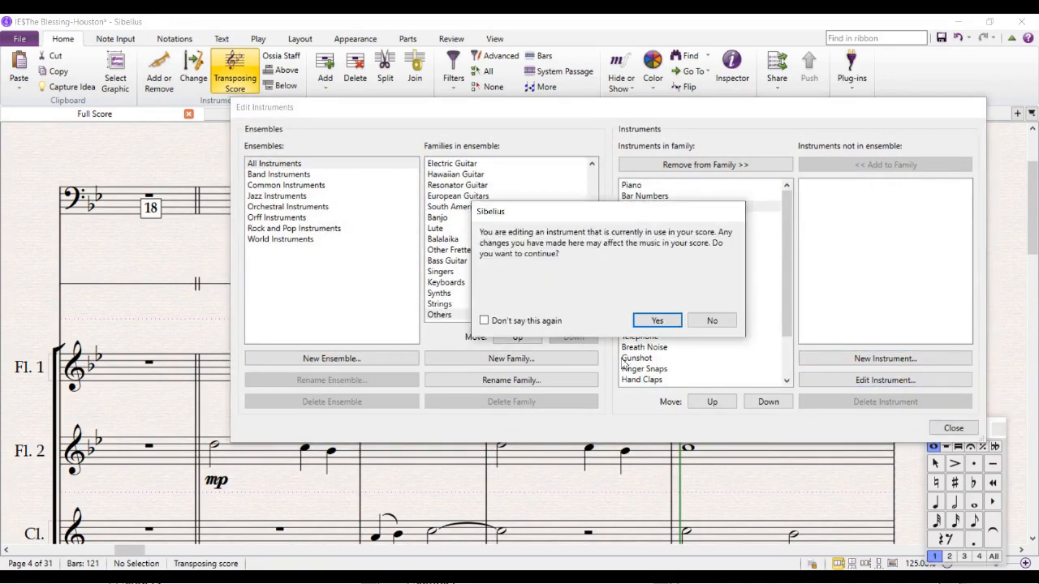
{"action": "left_click", "coordinate": [655, 320]}
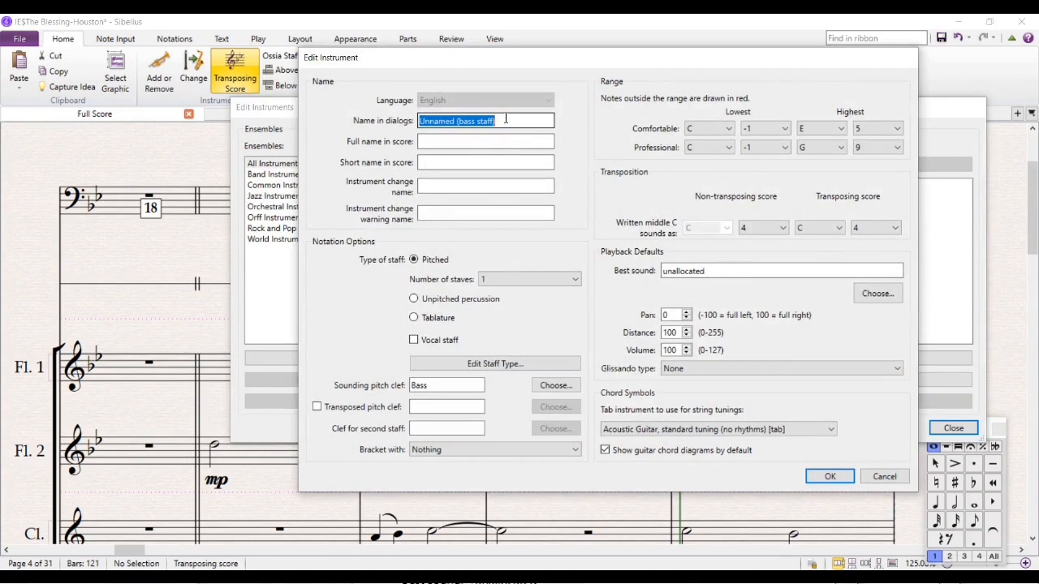
{"action": "type", "text": "N"}
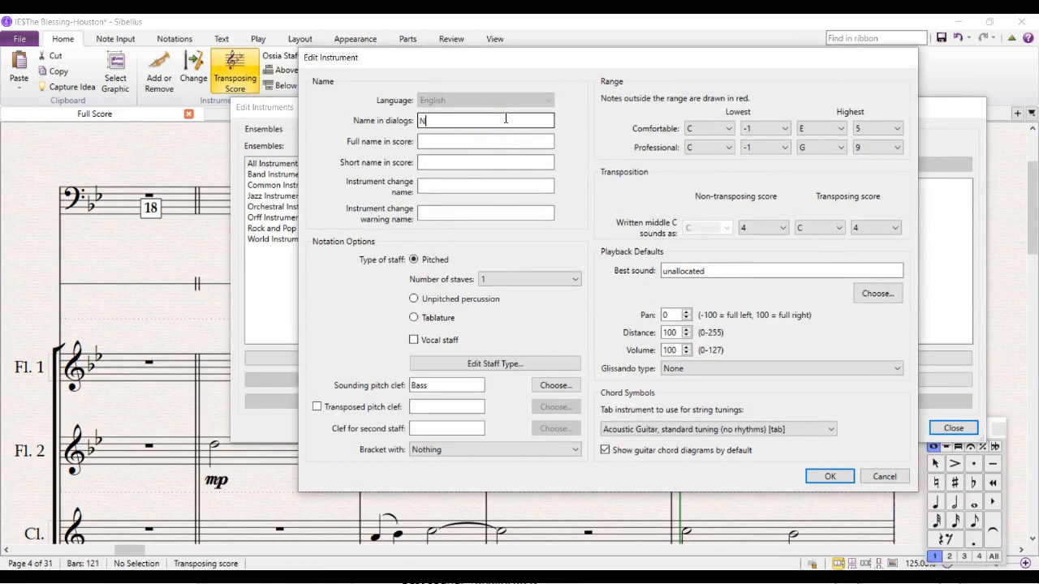
{"action": "type", "text": "ew bar n"}
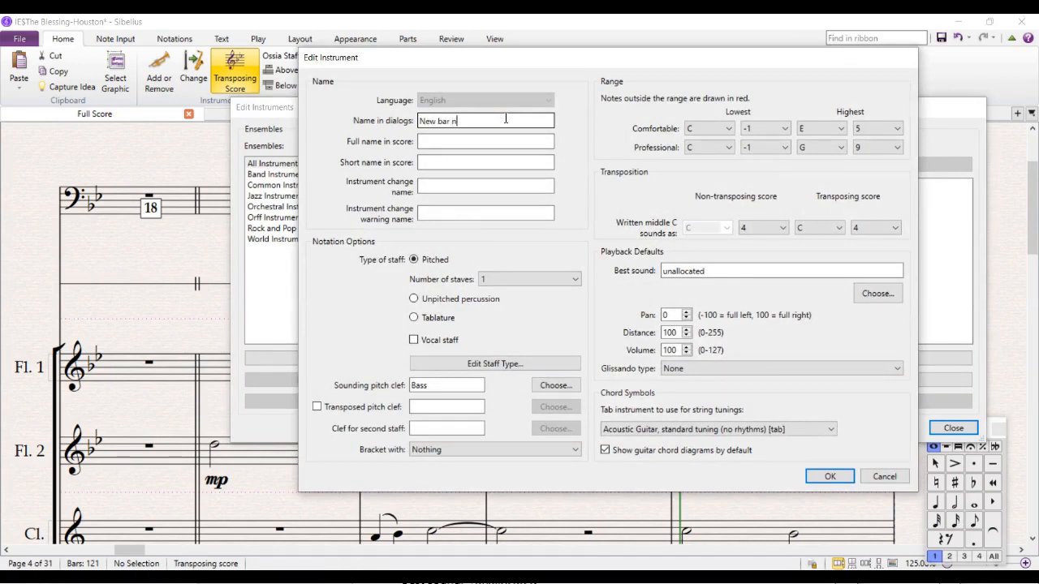
{"action": "type", "text": "umber staff"}
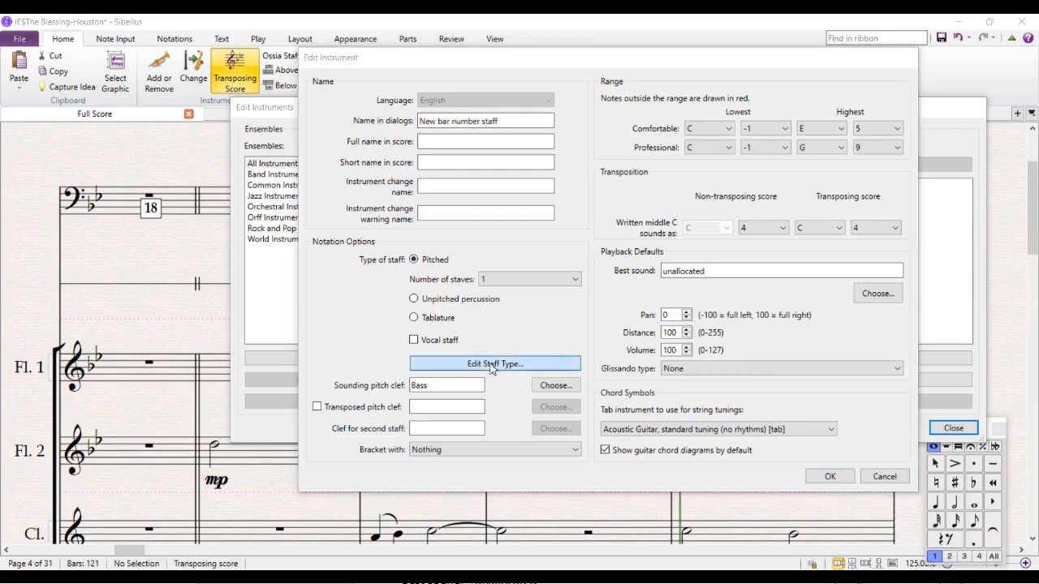
Adjust the instrument's staff type settings, moving to the notes and rests options.
{"action": "left_click", "coordinate": [495, 363]}
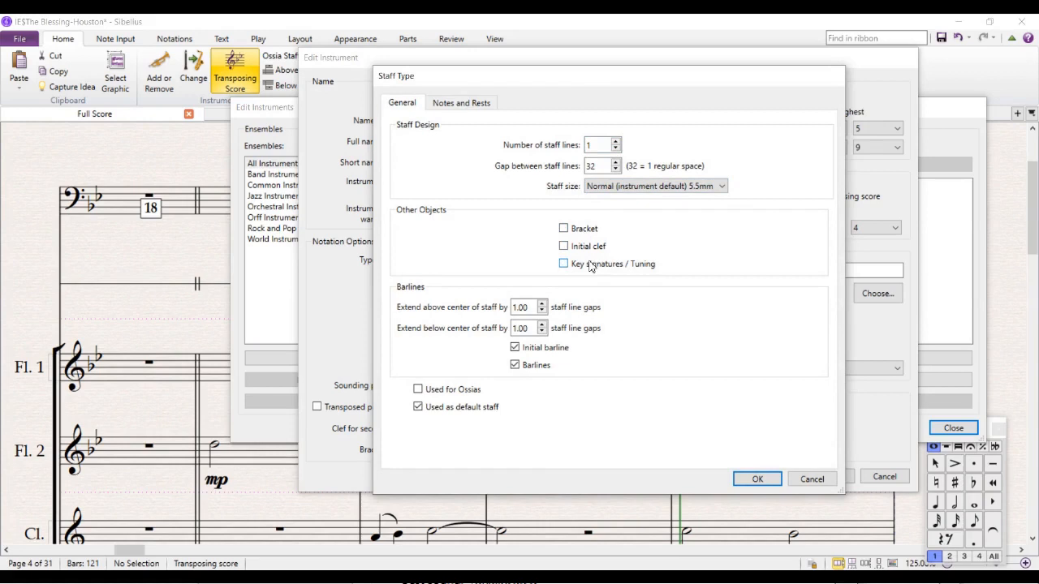
{"action": "mouse_move", "coordinate": [477, 117]}
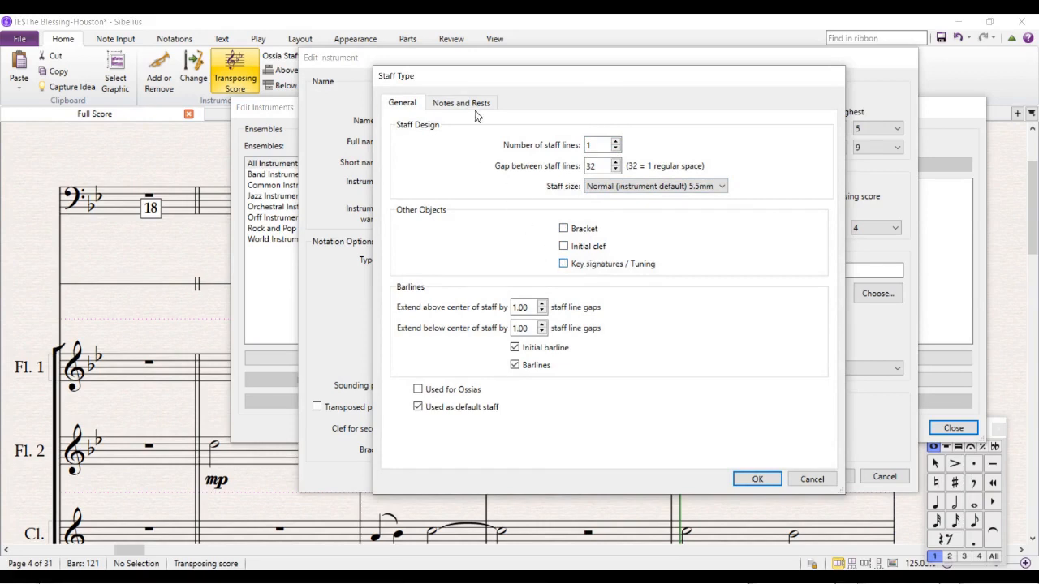
{"action": "left_click", "coordinate": [461, 102]}
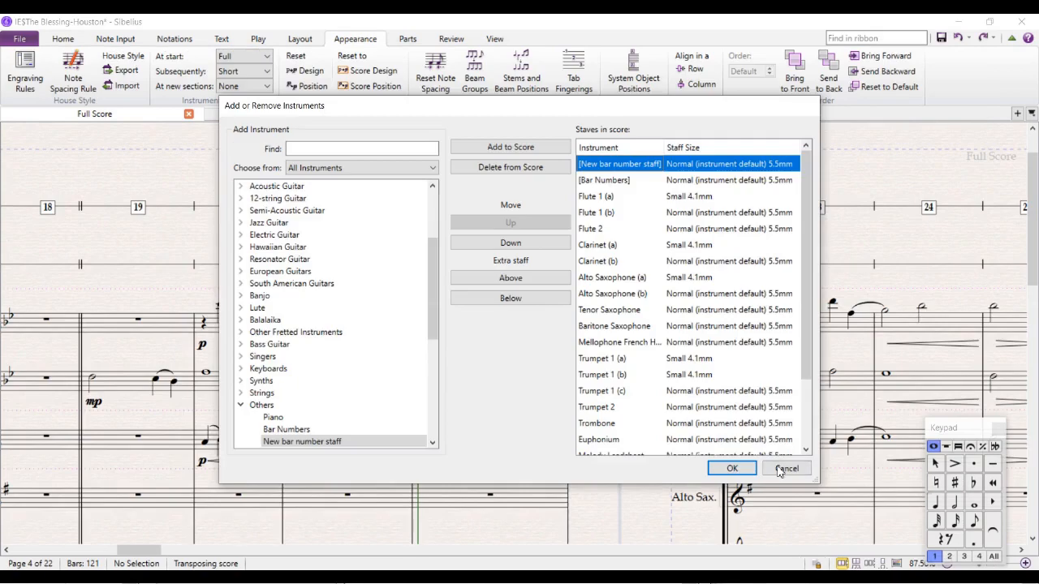
Include both top bar-number staves in the Bar Numbers engraving rule so each shows boxed numbers.
{"action": "left_click", "coordinate": [730, 467]}
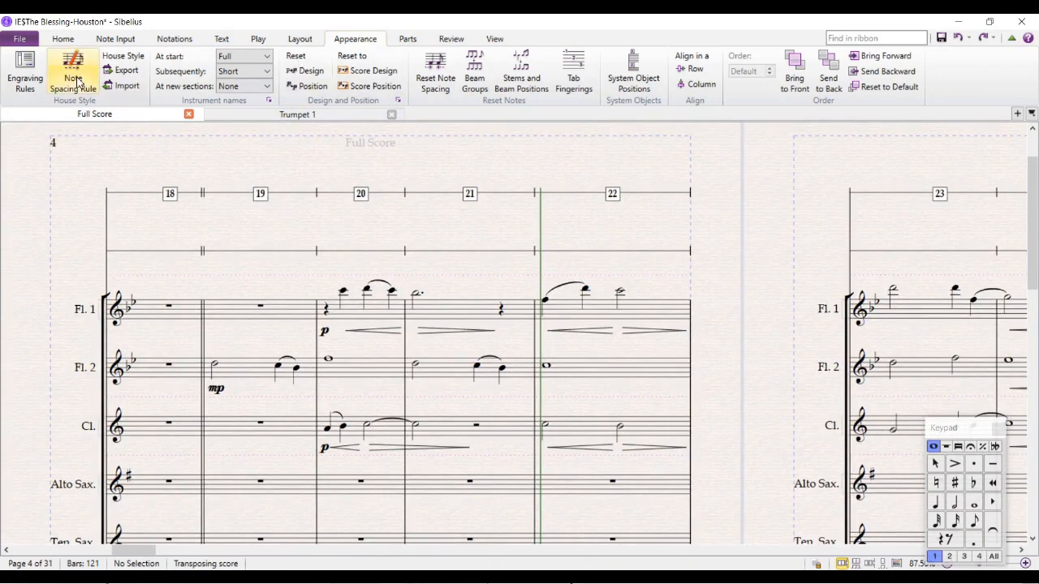
{"action": "left_click", "coordinate": [25, 73]}
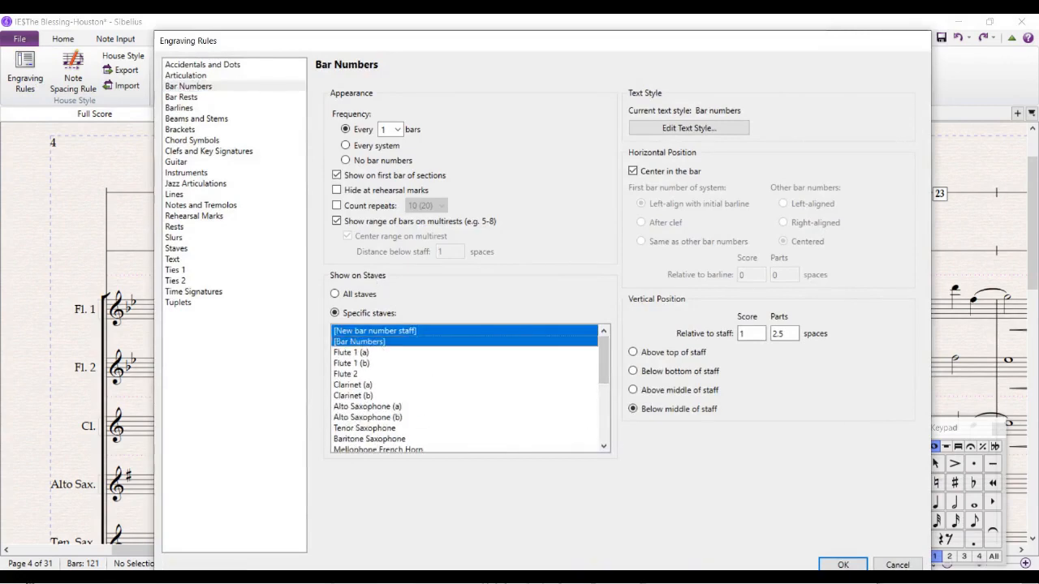
{"action": "left_click", "coordinate": [842, 565]}
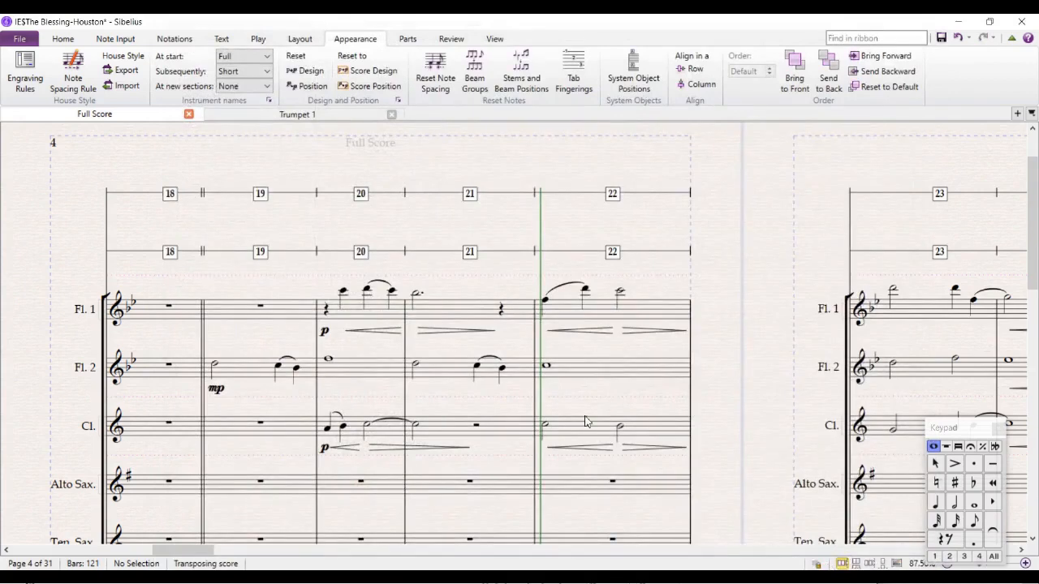
{"action": "mouse_move", "coordinate": [315, 253]}
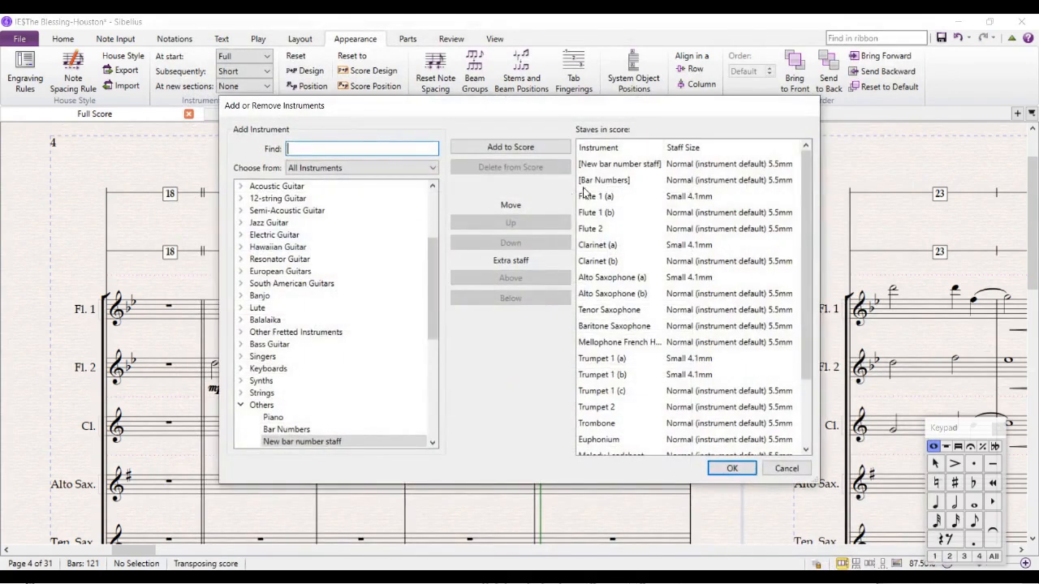
Reorder Bar Numbers to sit above Trumpet 1 and add a New bar number staff at the bottom below the cellos.
{"action": "left_click", "coordinate": [509, 244]}
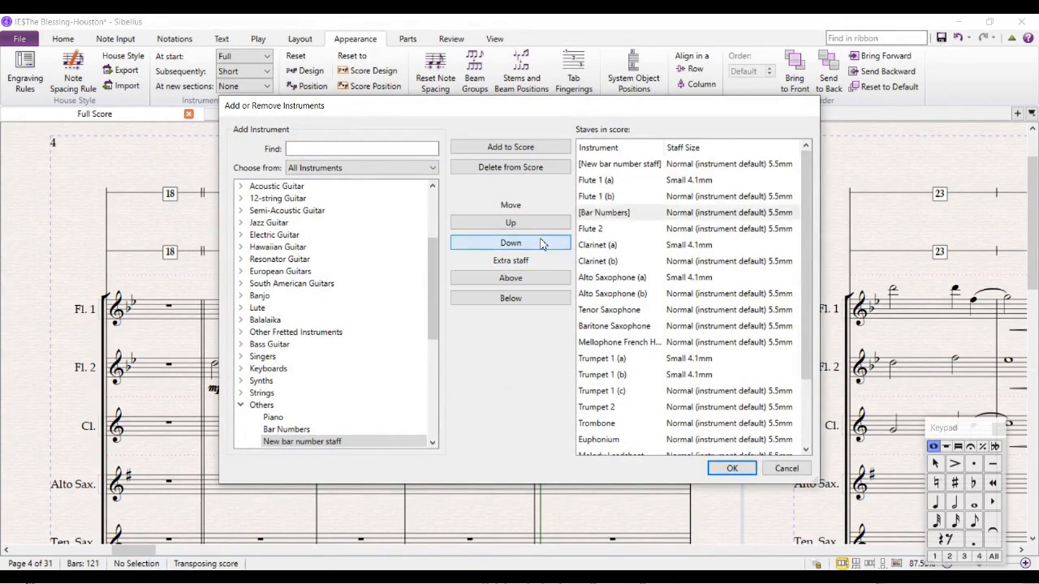
{"action": "left_click", "coordinate": [510, 243]}
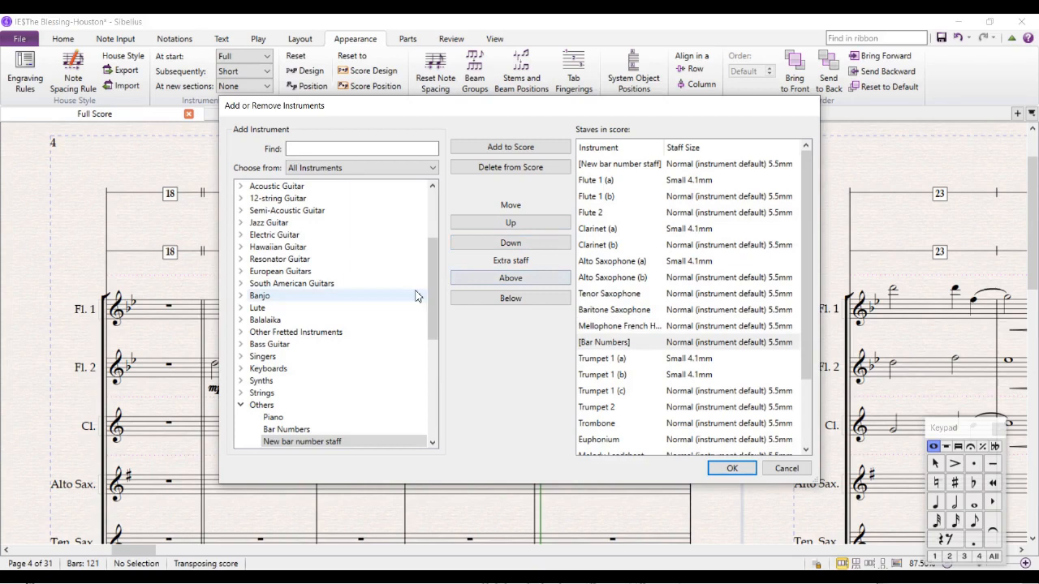
{"action": "left_click", "coordinate": [301, 442]}
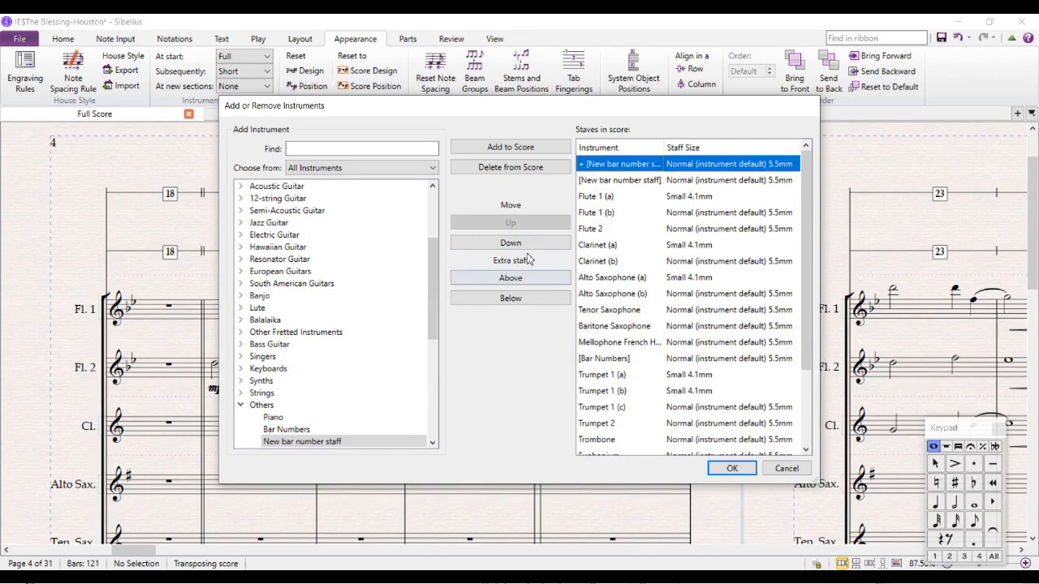
{"action": "left_click", "coordinate": [509, 242]}
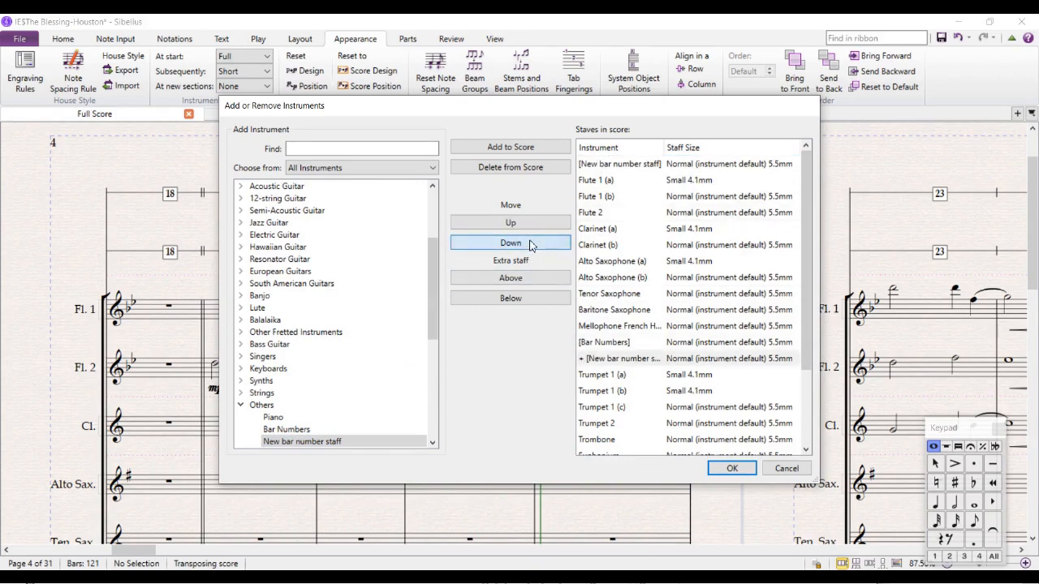
{"action": "left_click", "coordinate": [510, 243]}
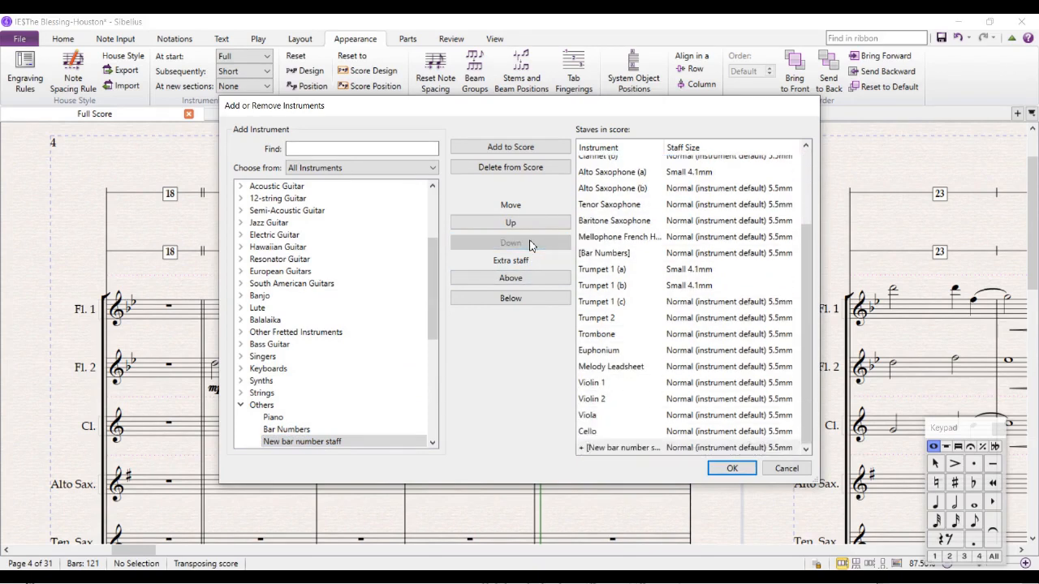
{"action": "left_click", "coordinate": [731, 468]}
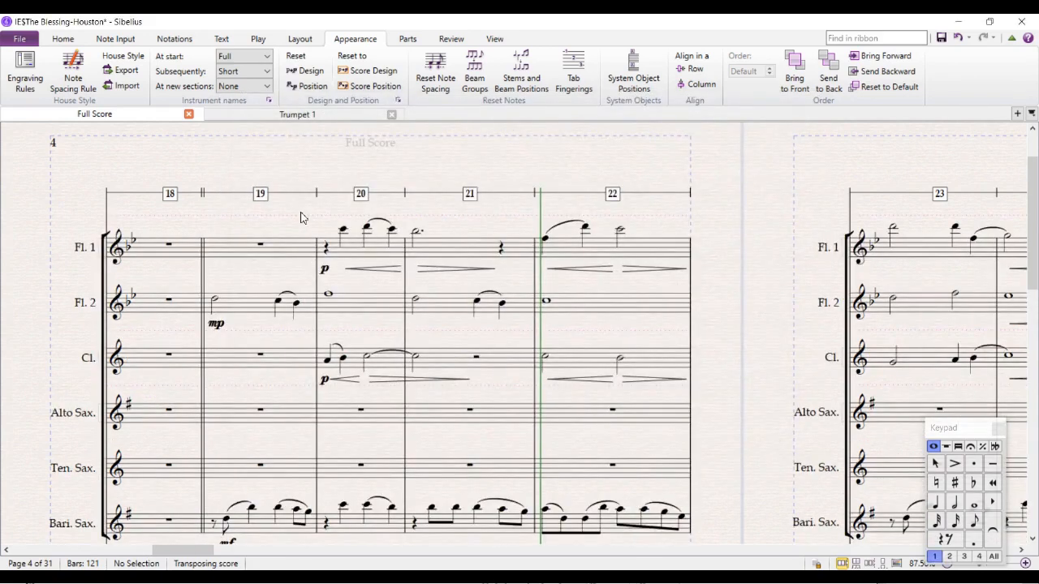
{"action": "mouse_move", "coordinate": [231, 213]}
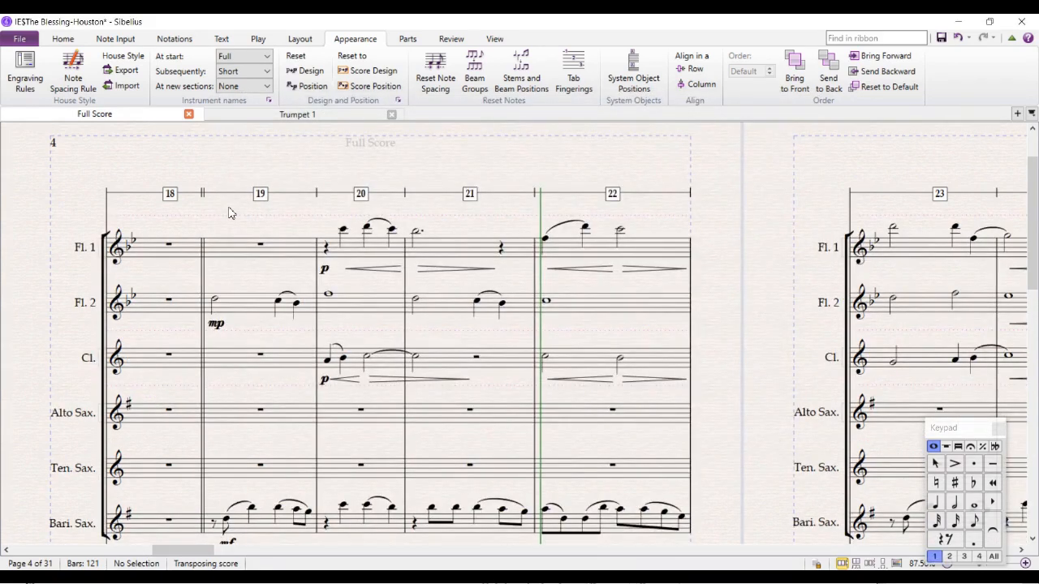
{"action": "scroll", "scroll_direction": "down", "scroll_amount": 3}
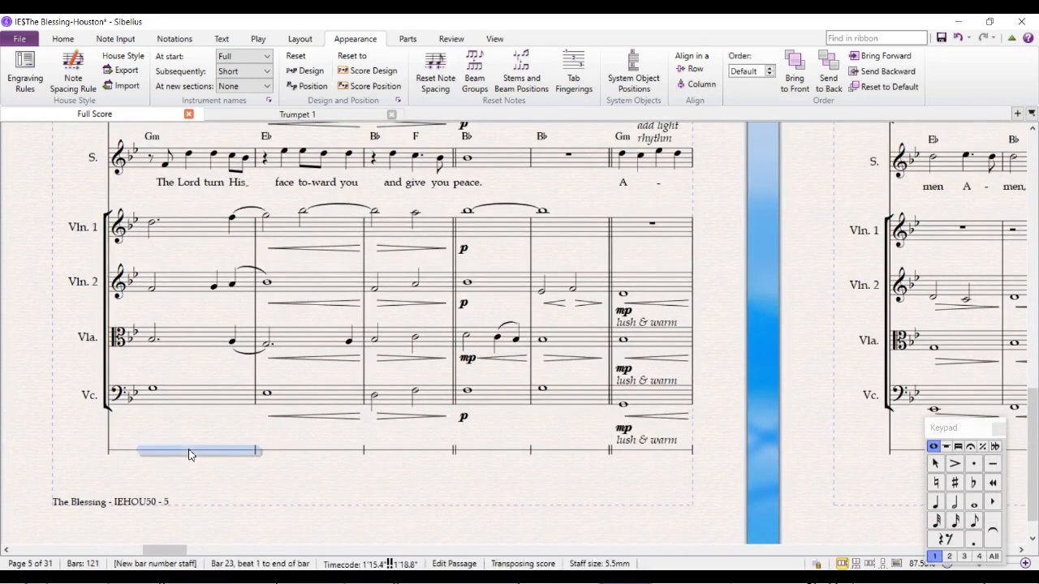
Add the bottom New bar number staff to the Bar Numbers rule's specific staves and return to the score.
{"action": "left_click", "coordinate": [25, 73]}
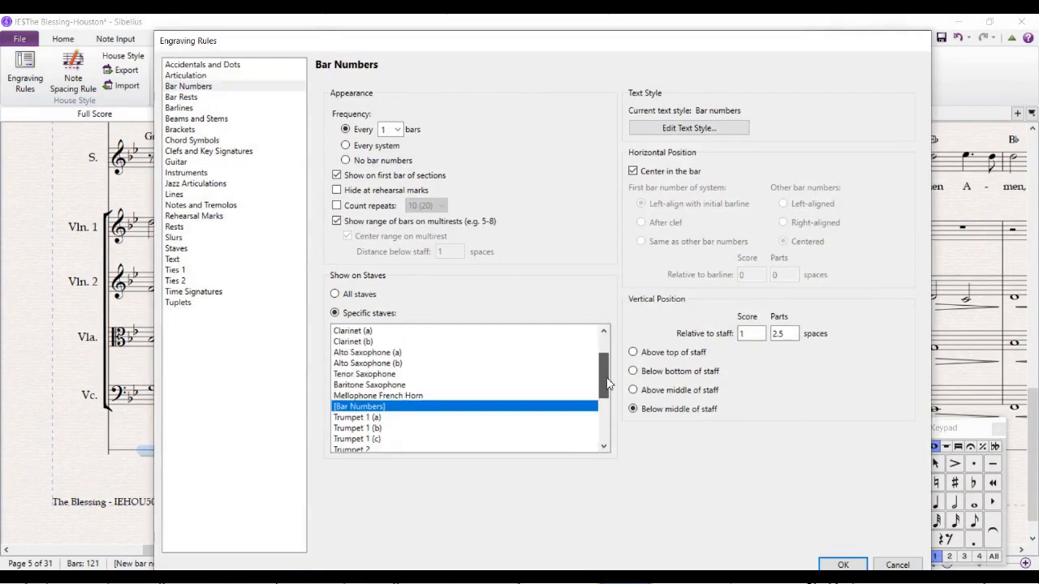
{"action": "scroll", "scroll_direction": "down", "scroll_amount": 3}
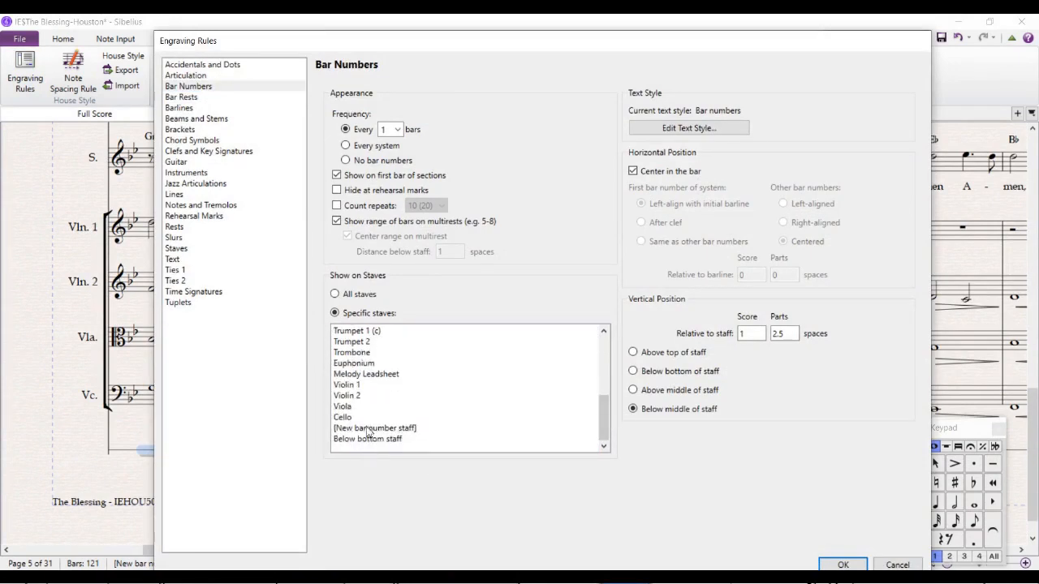
{"action": "left_click", "coordinate": [373, 428]}
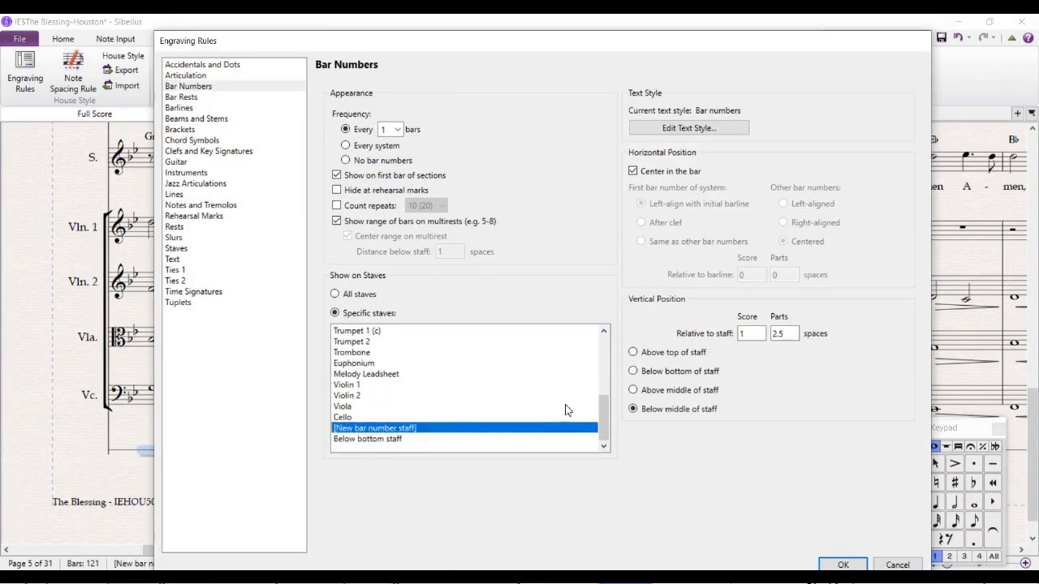
{"action": "scroll", "scroll_direction": "up", "scroll_amount": 3}
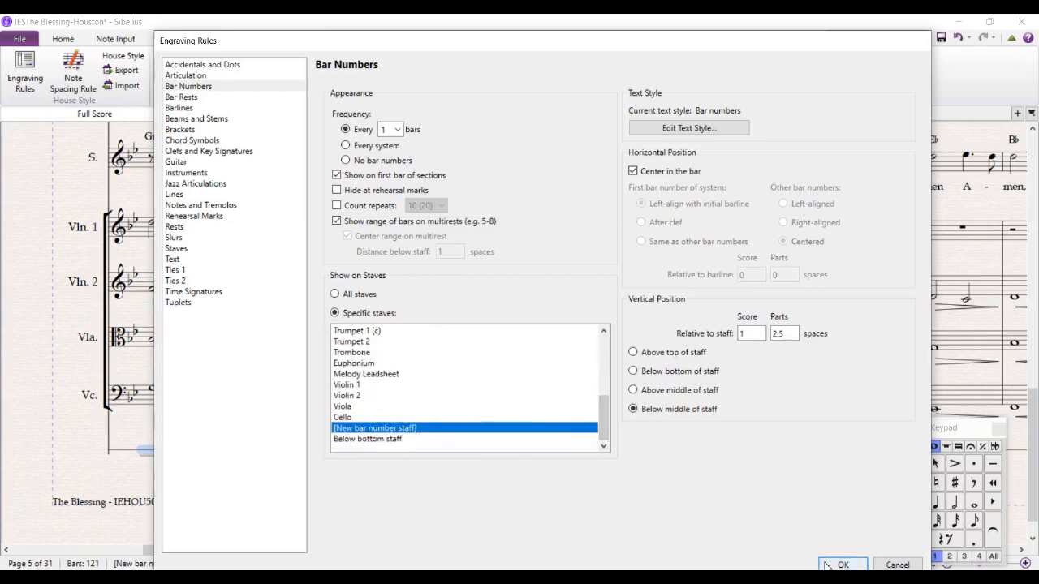
{"action": "left_click", "coordinate": [842, 564]}
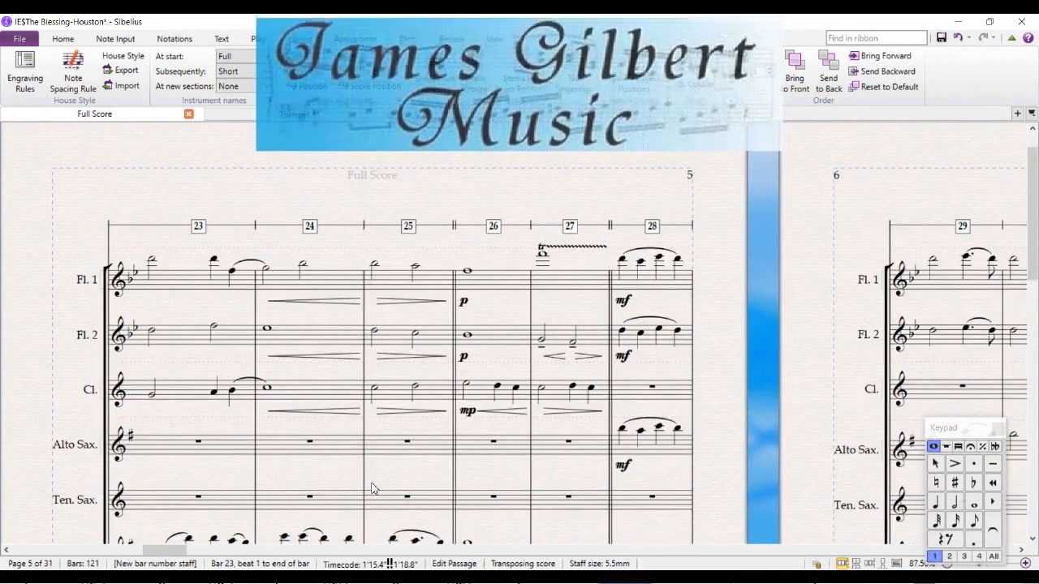
{"action": "left_click", "coordinate": [353, 39]}
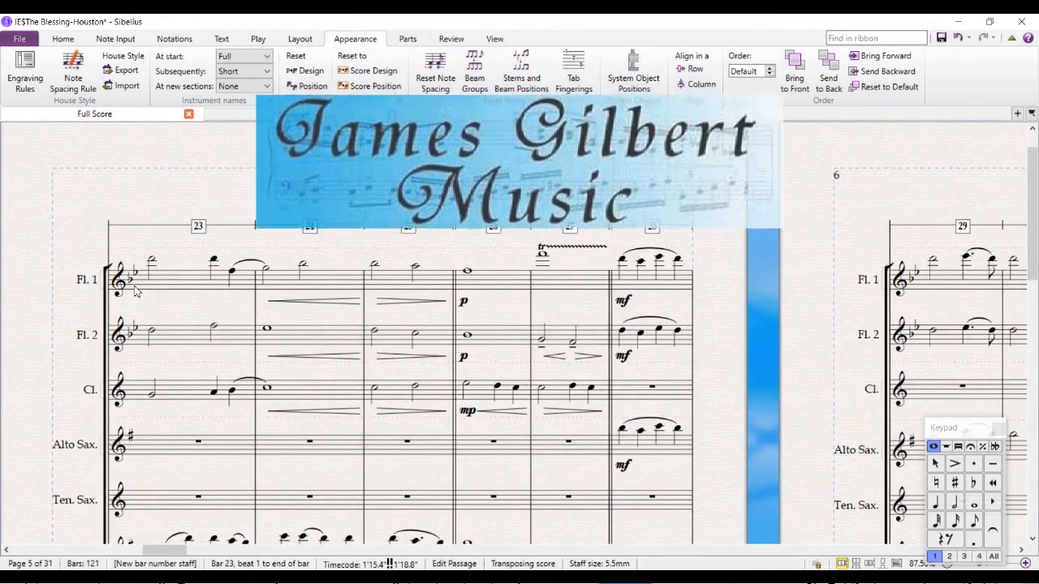